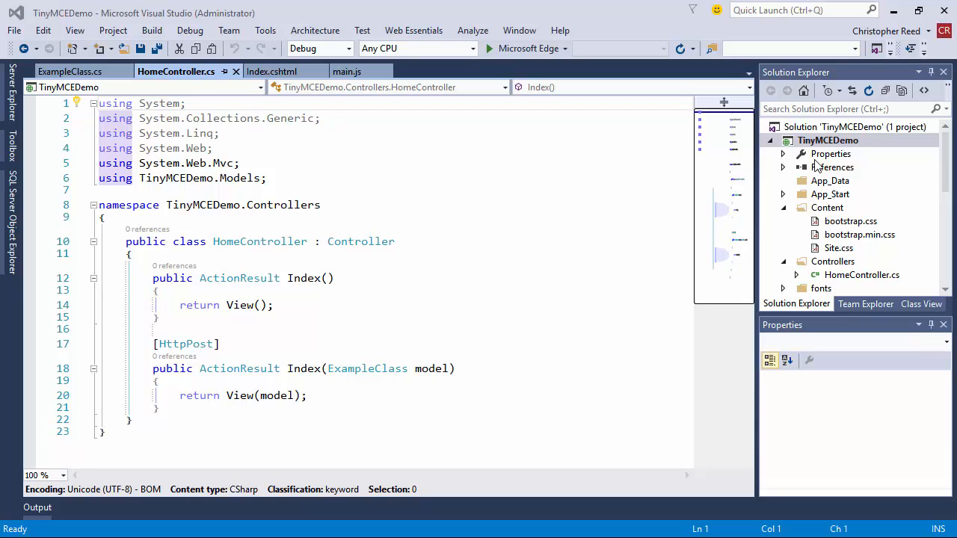
- From the TinyMCEDemo project's NuGet manager, search for 'tiny' to find the TinyMCE package
right_click(828, 141)
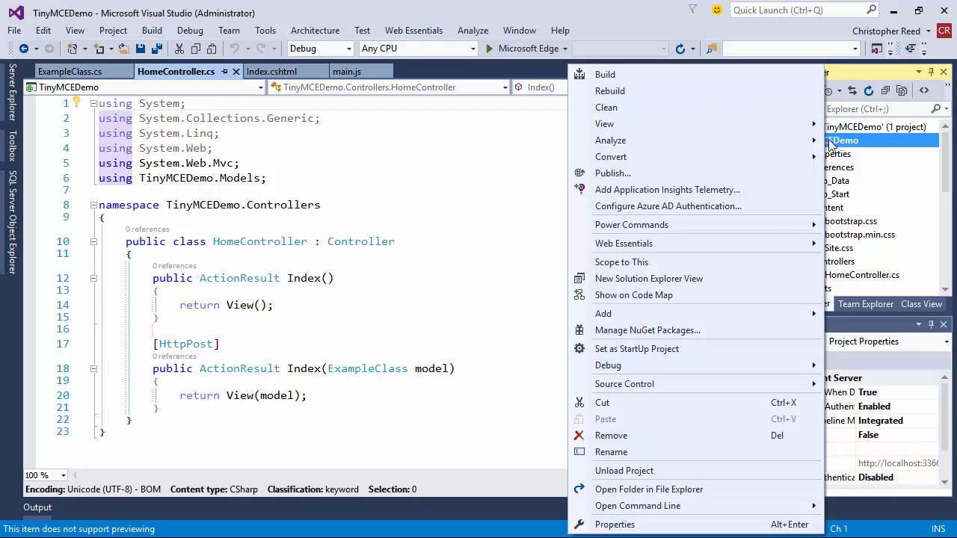
mouse_move(647, 330)
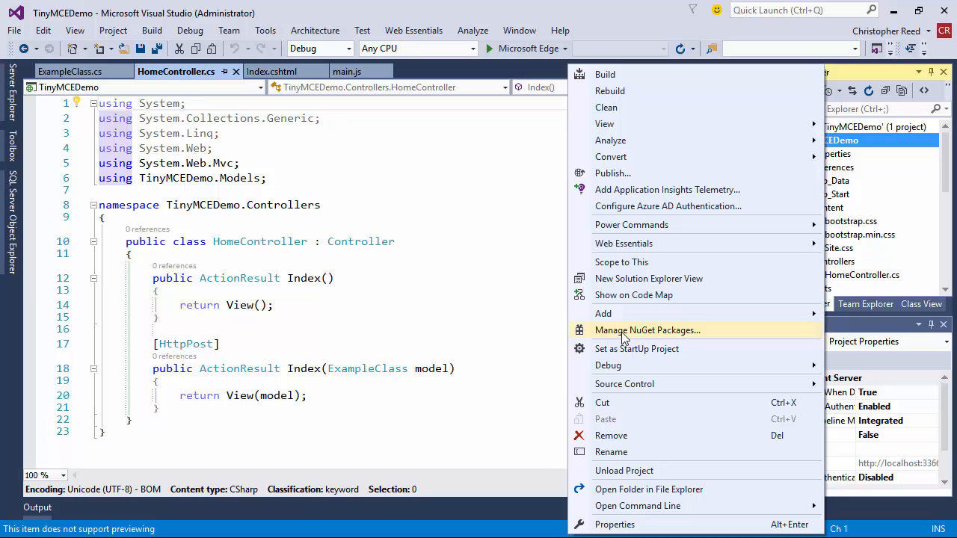
click(649, 330)
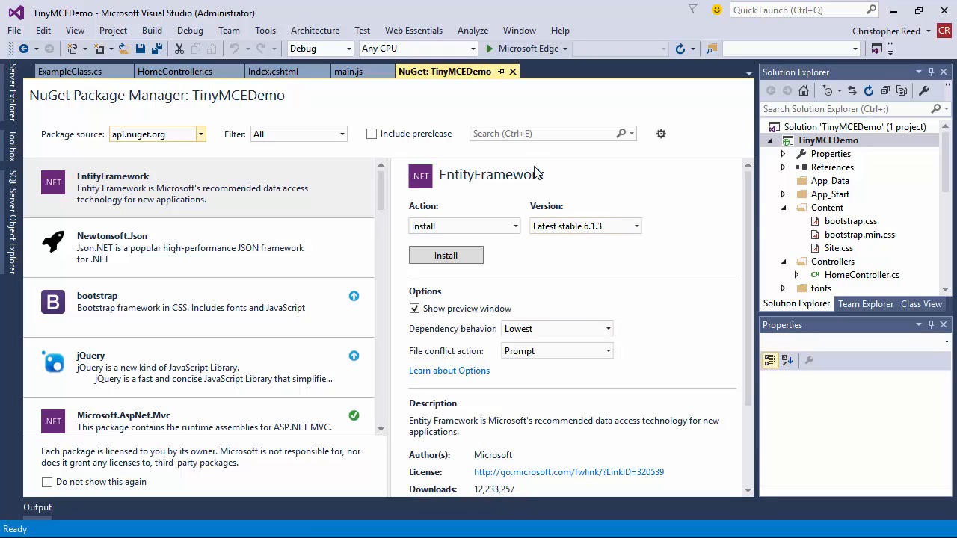
click(546, 133)
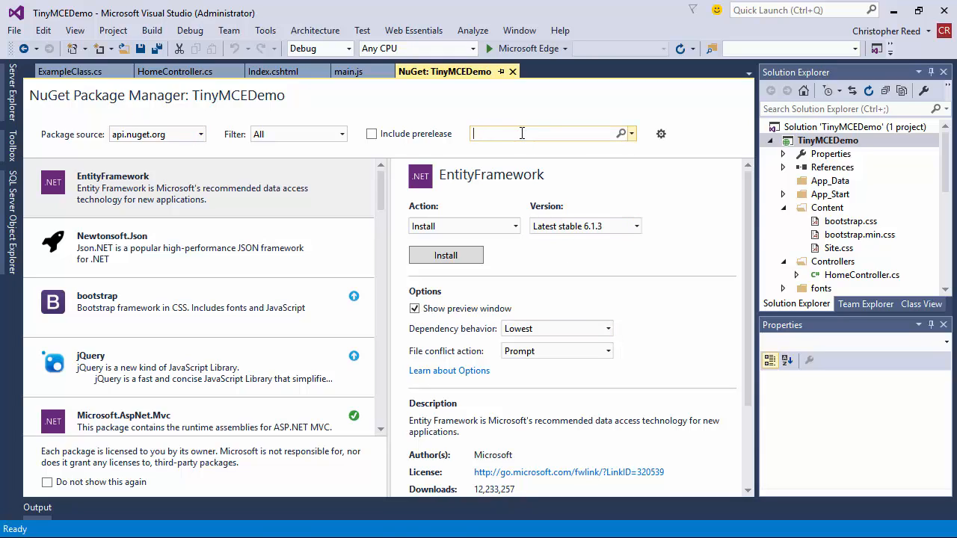
text(tinymce)
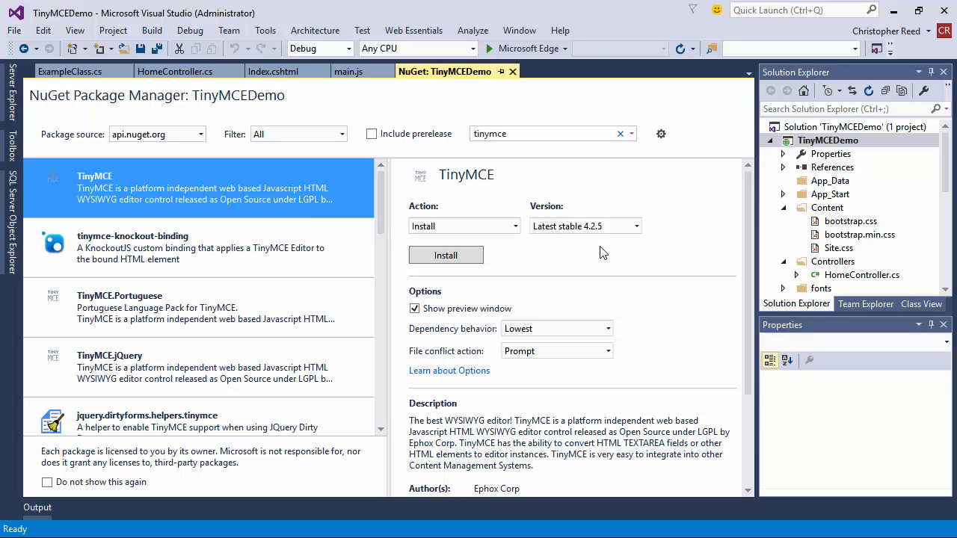
mouse_move(593, 271)
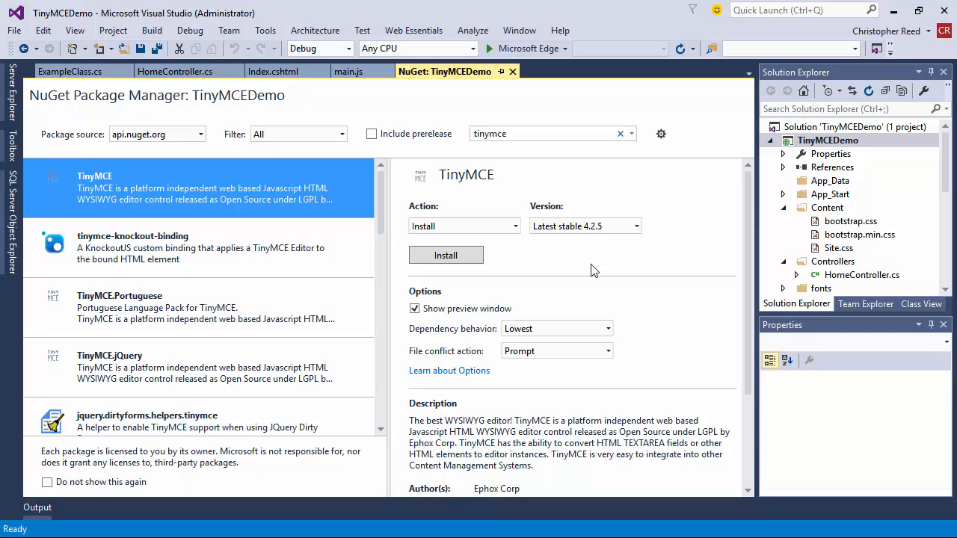
- Install TinyMCE 4.2.5, confirming the previewed changes and accepting its license
click(446, 254)
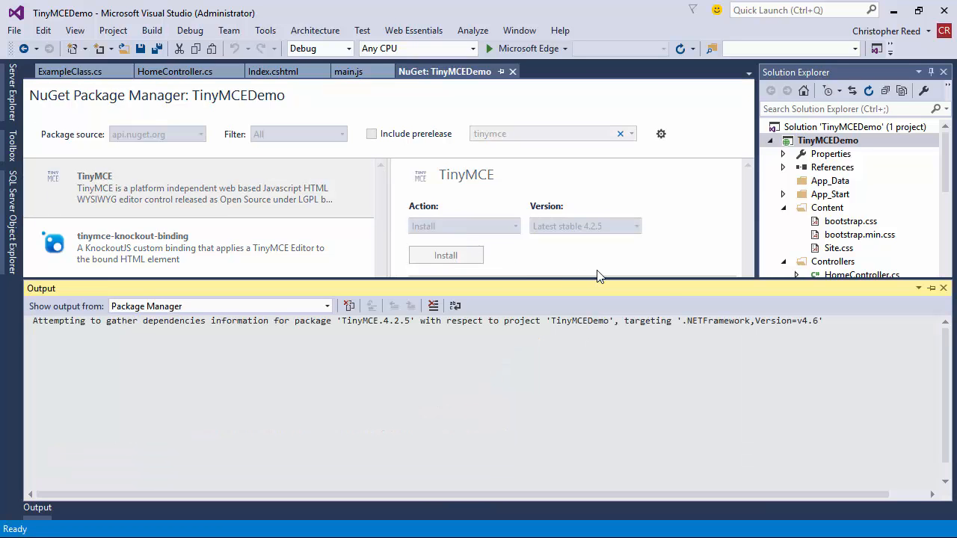
click(445, 254)
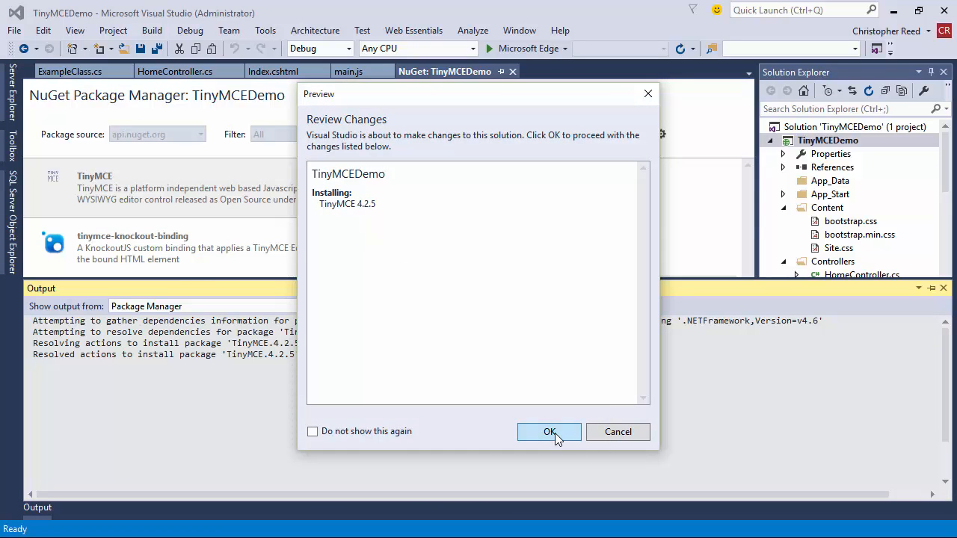
click(549, 432)
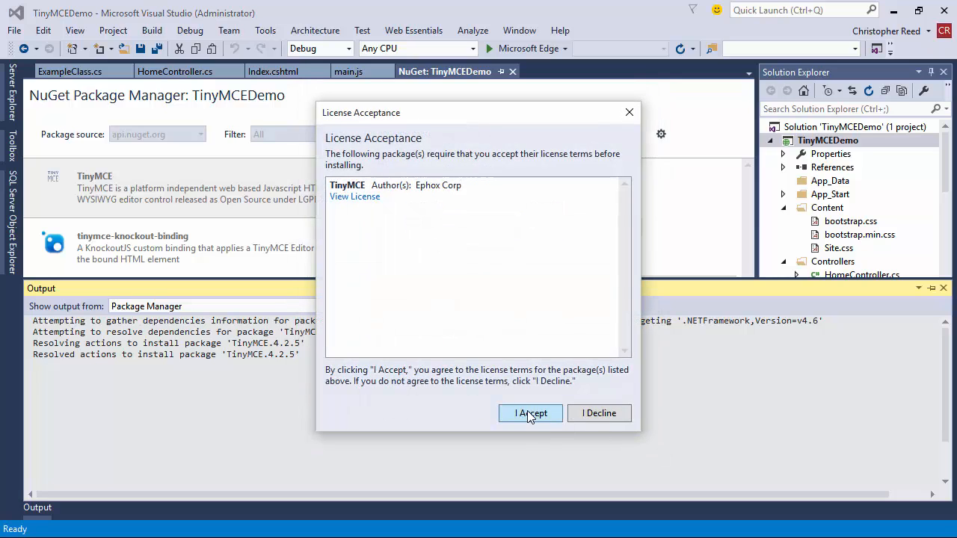
click(530, 413)
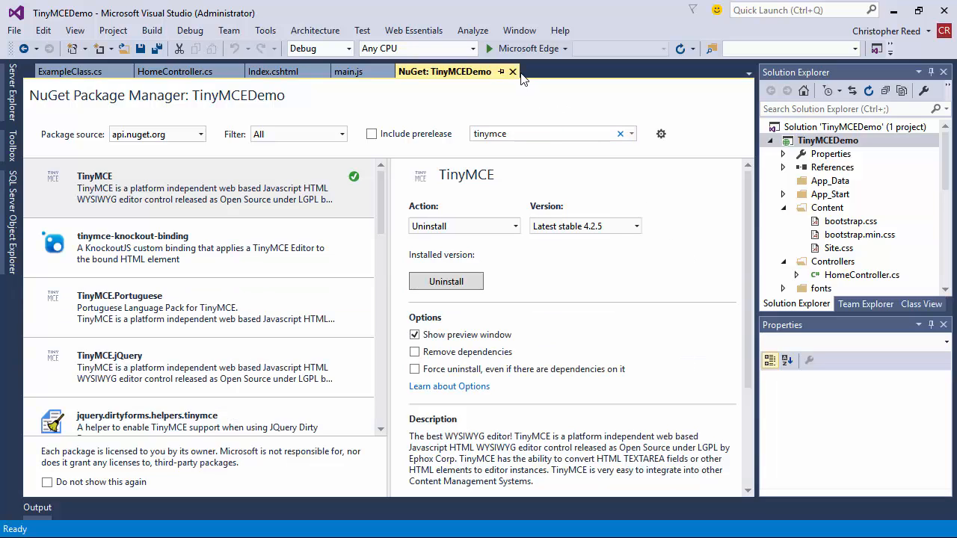
mouse_move(511, 72)
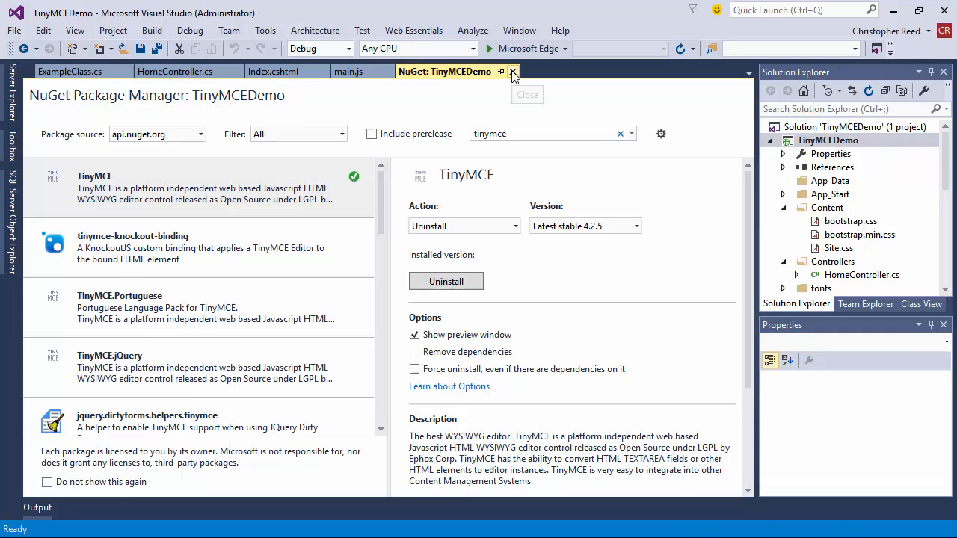
- Close NuGet and inspect the new Scripts/tinymce folder in Solution Explorer, then collapse it
click(511, 71)
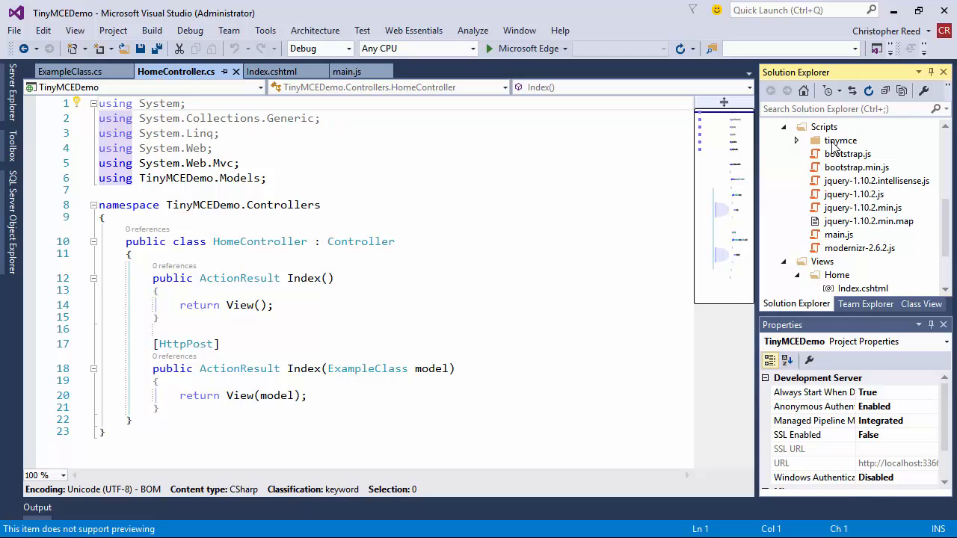
click(795, 140)
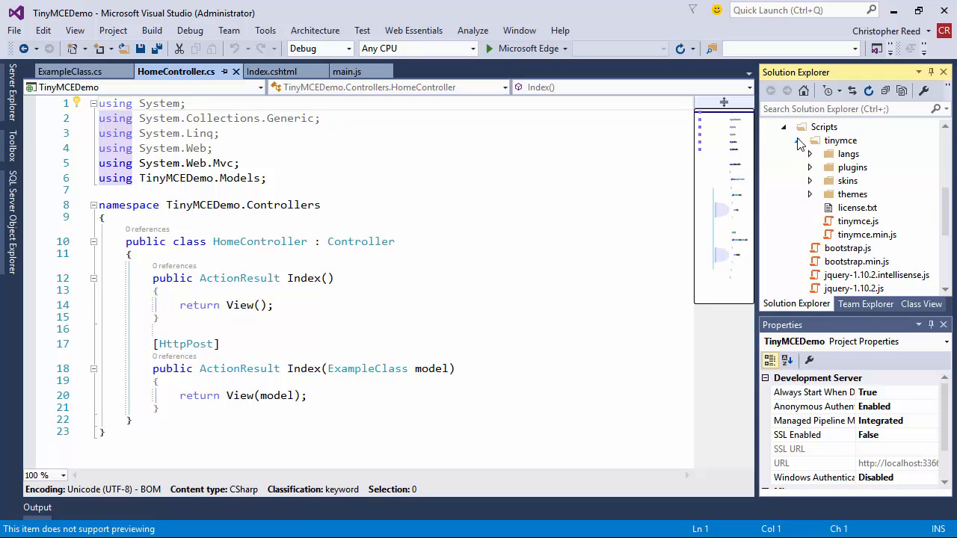
click(809, 140)
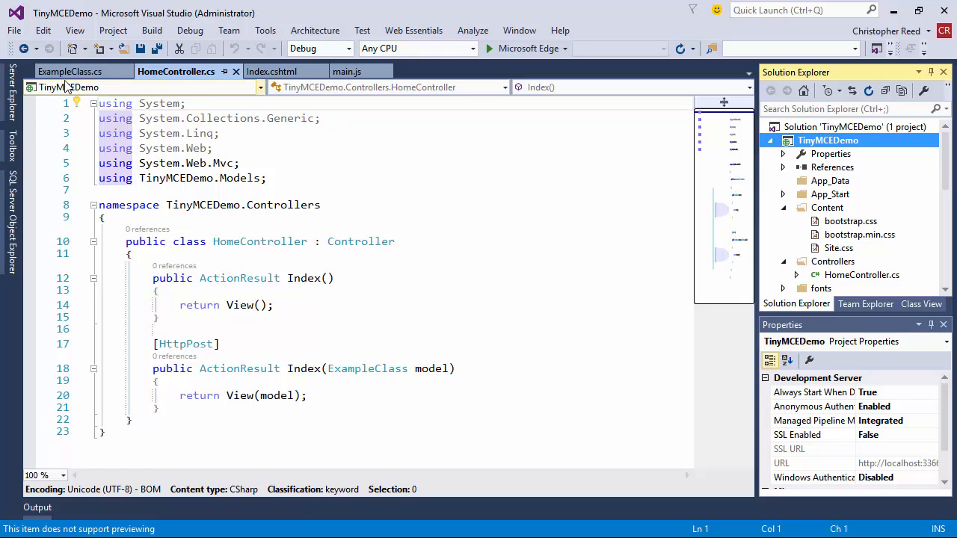
- Review ExampleClass's [AllowHtml] HtmlContent property, then return to HomeController.cs
click(72, 72)
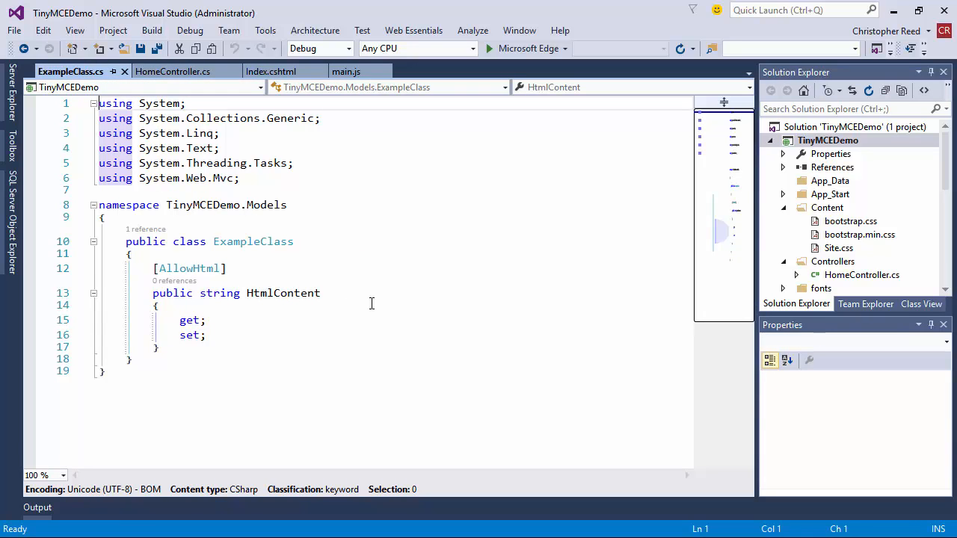
mouse_move(347, 293)
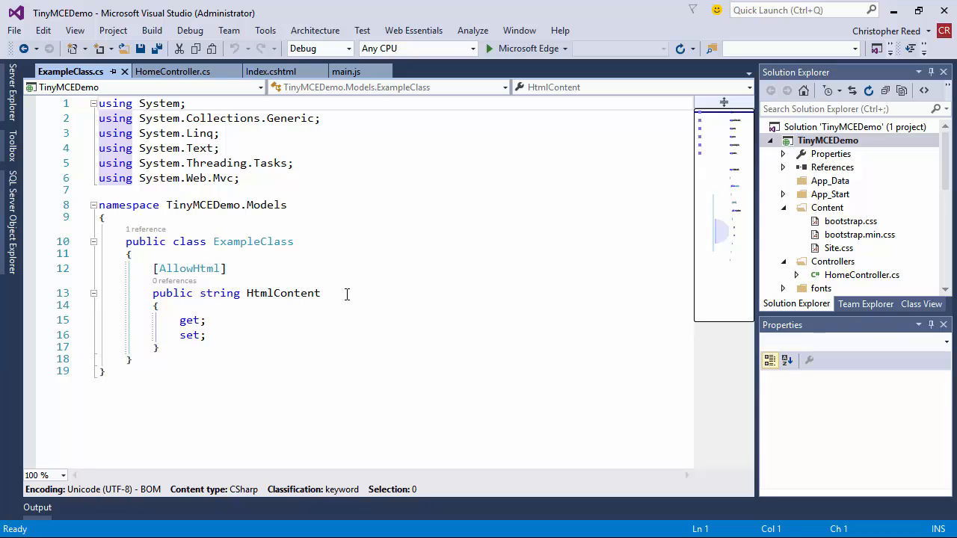
mouse_move(172, 72)
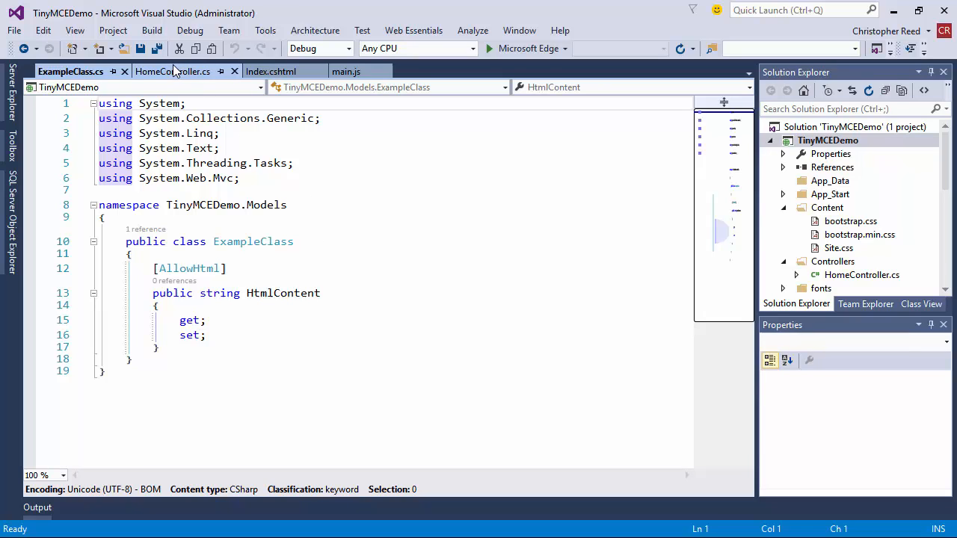
click(169, 72)
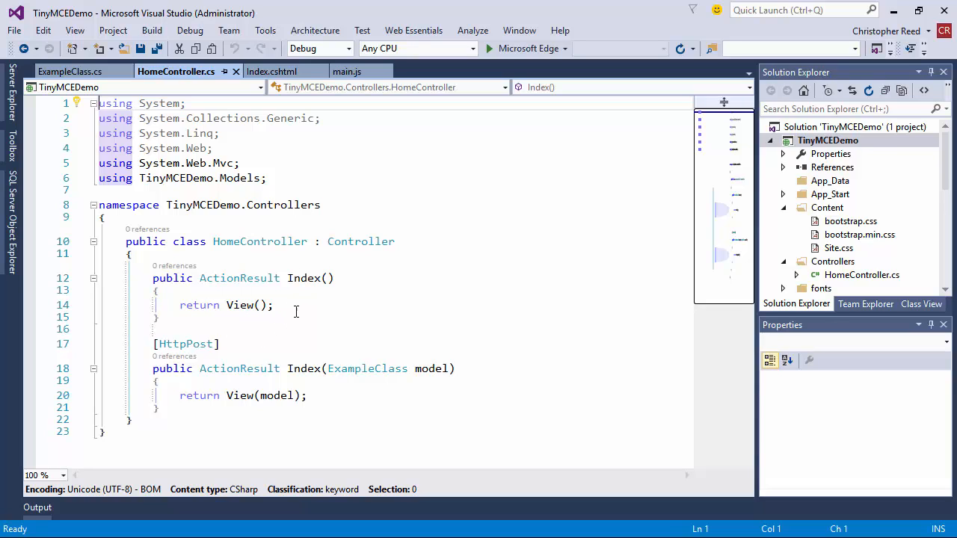
mouse_move(317, 395)
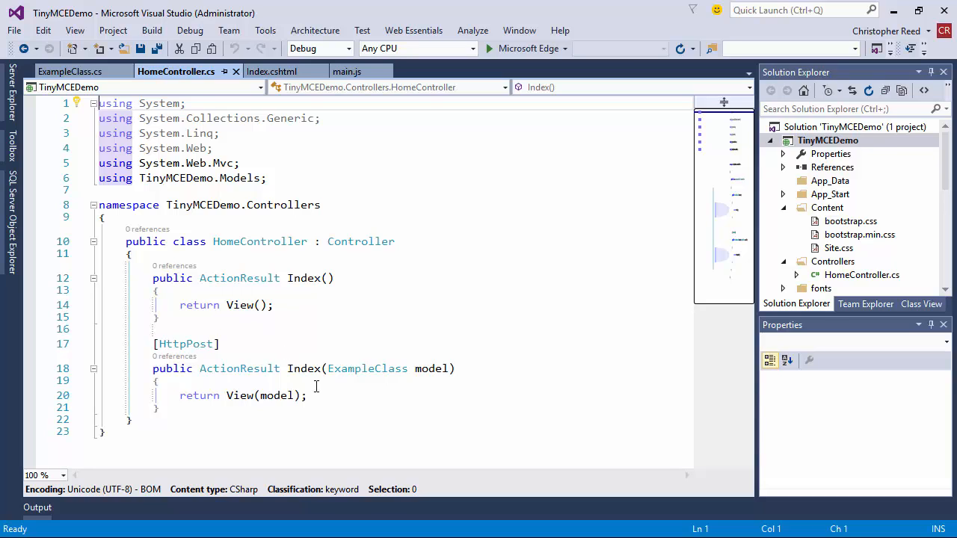
mouse_move(439, 368)
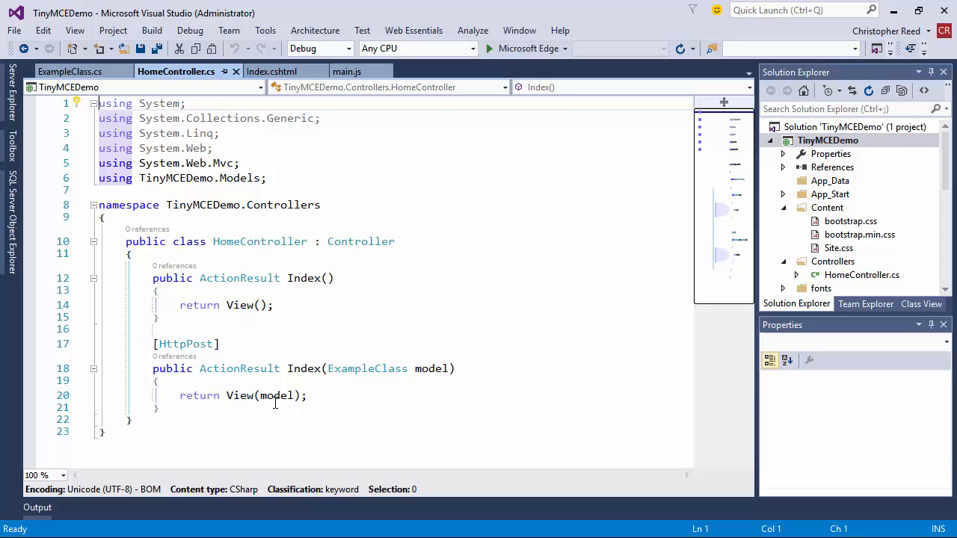
mouse_move(278, 398)
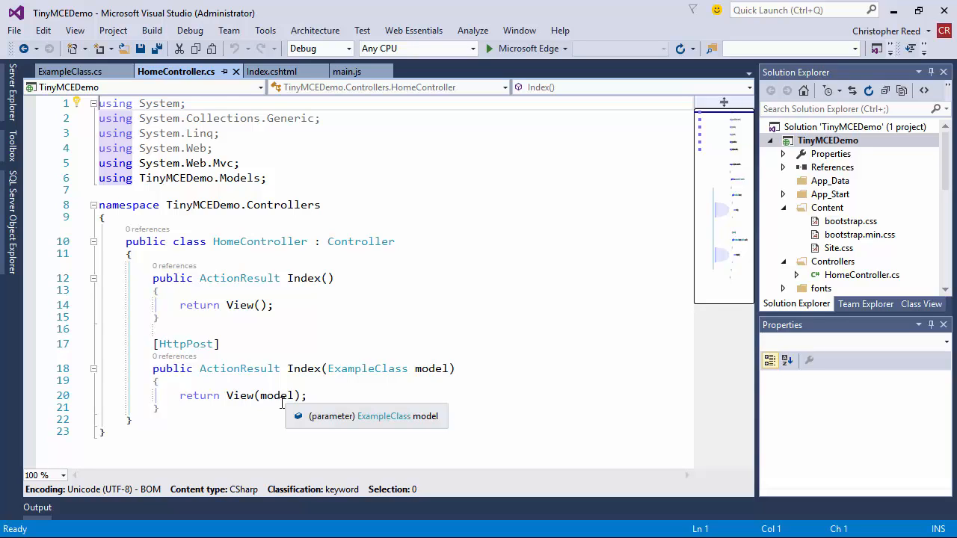
mouse_move(231, 367)
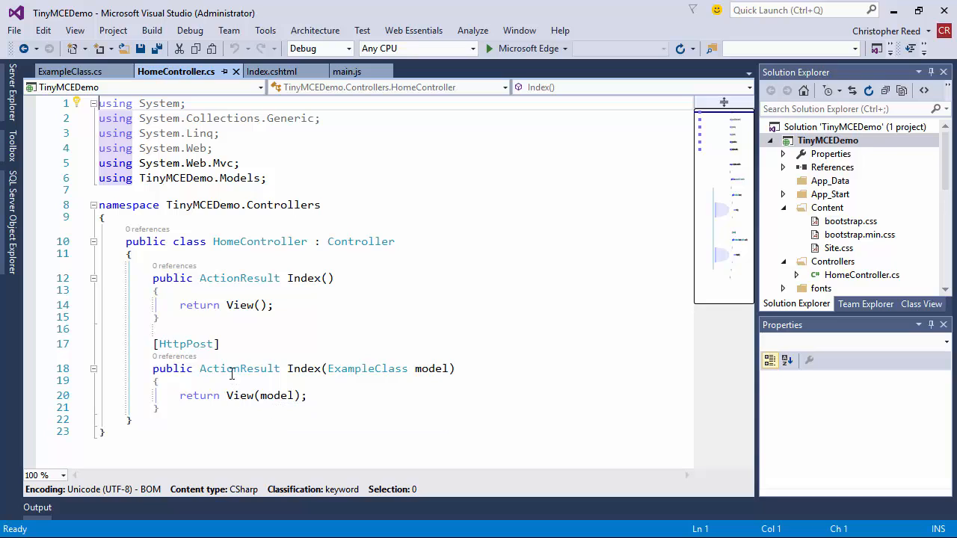
mouse_move(225, 368)
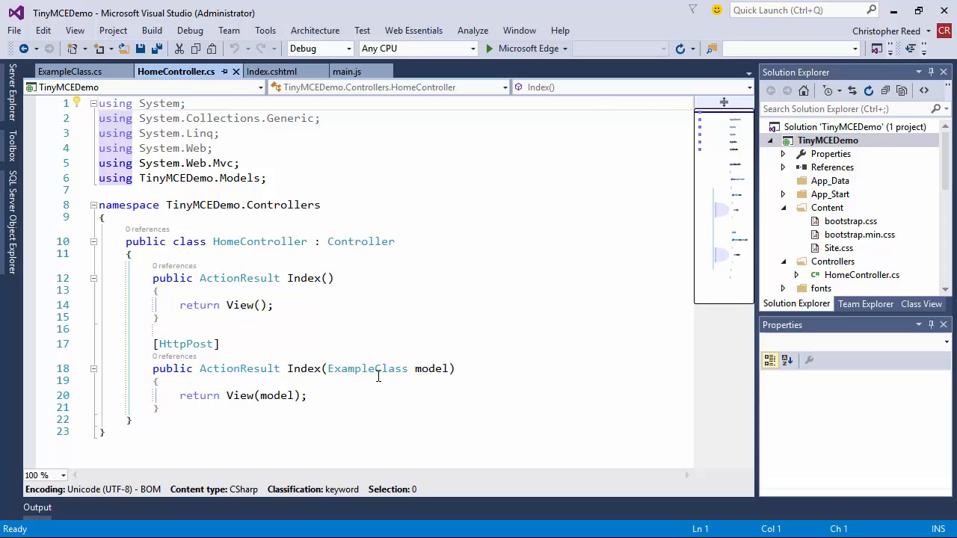
mouse_move(350, 382)
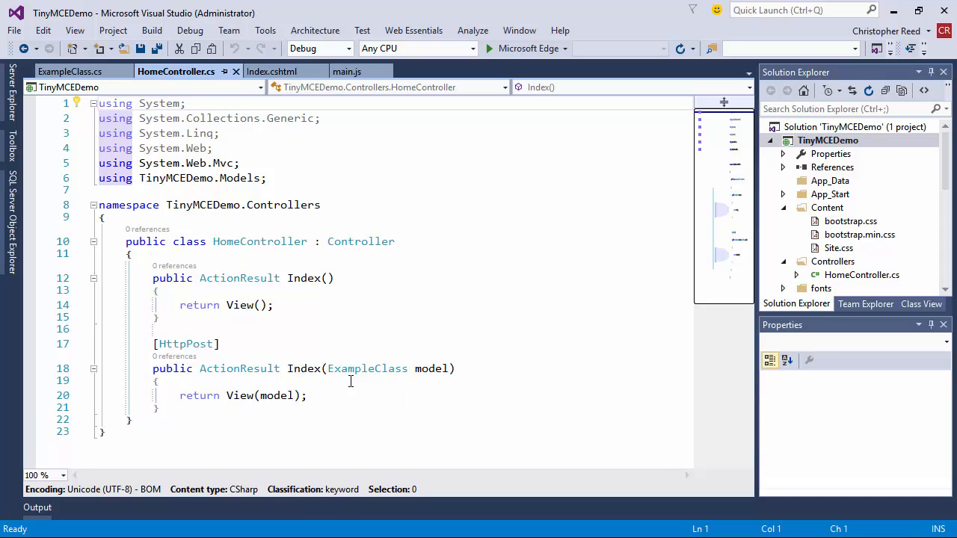
mouse_move(366, 368)
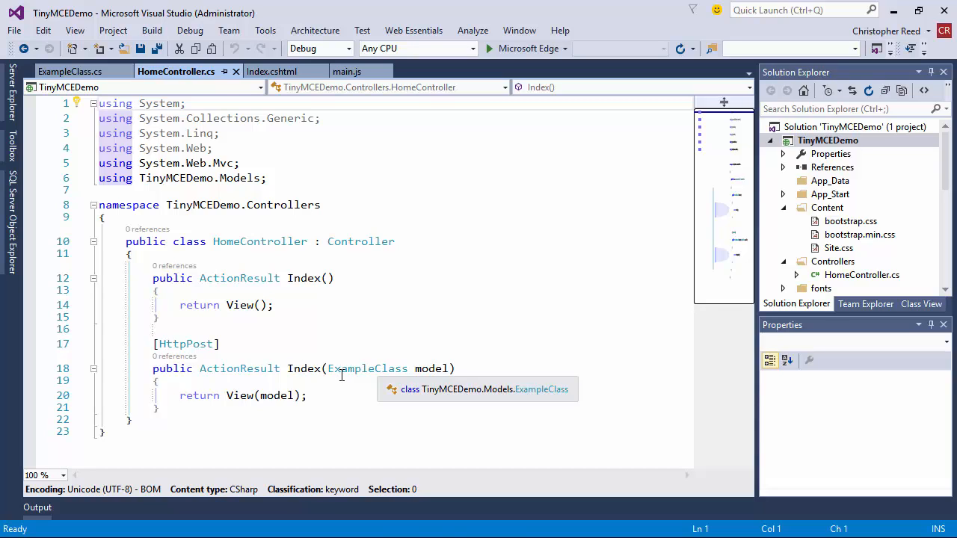
mouse_move(383, 326)
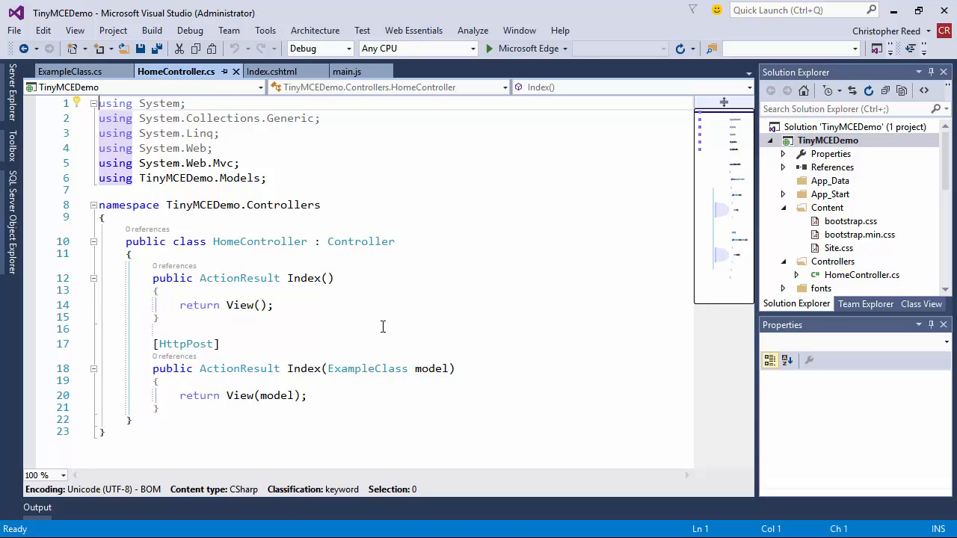
mouse_move(263, 92)
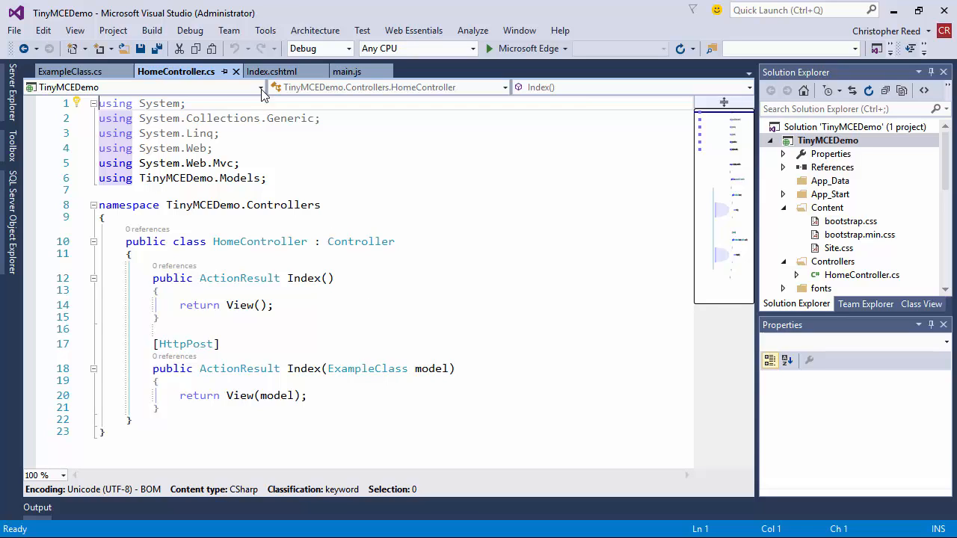
- Show Index.cshtml with its HtmlContent TextAreaFor form, DisplayFor and empty Scripts section
click(275, 71)
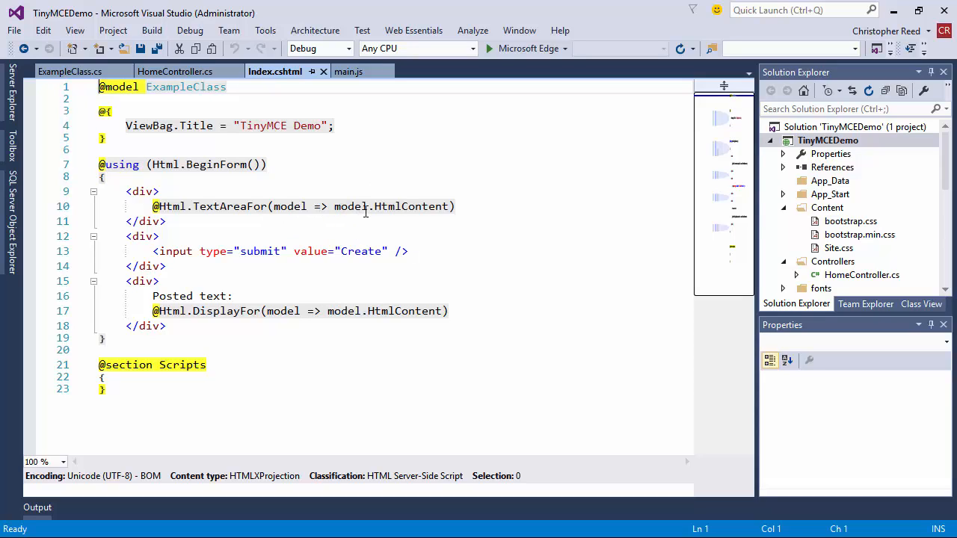
mouse_move(287, 221)
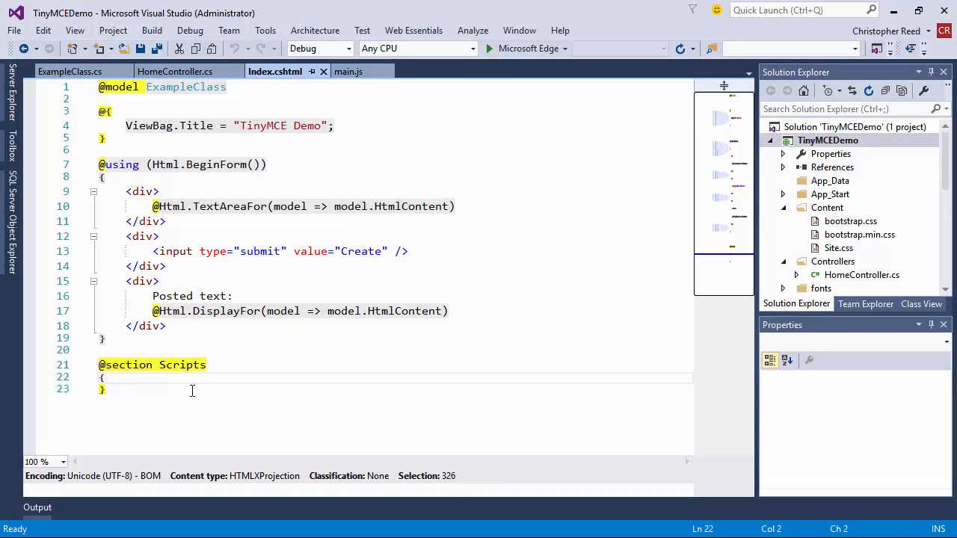
- Reference ~/Scripts/tinymce/tinymce.js and ~/Scripts/main.js in the Scripts section and save
key(Enter)
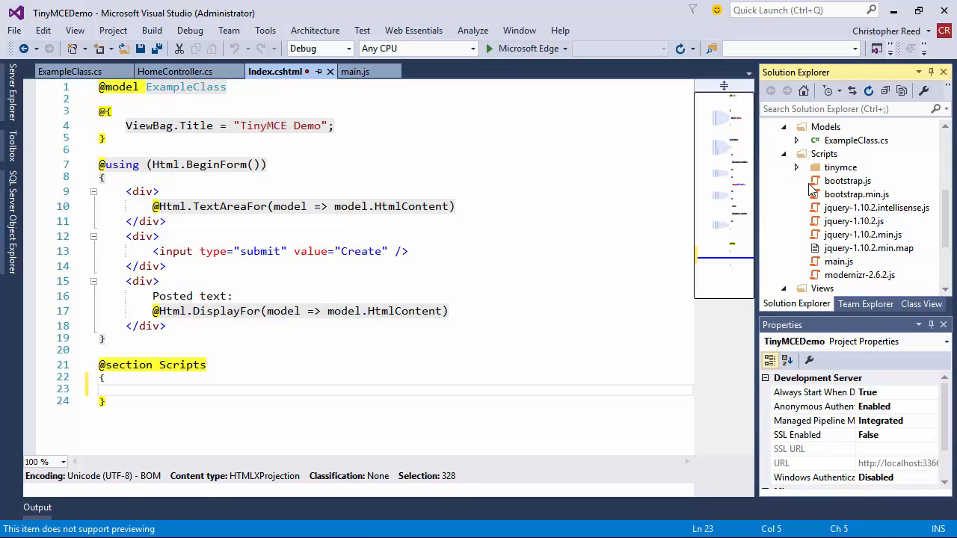
click(797, 168)
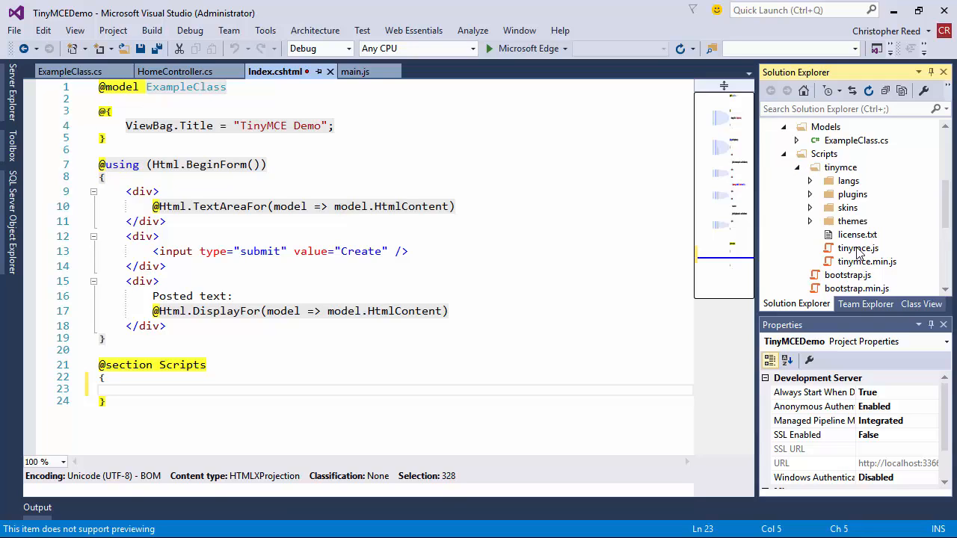
click(858, 248)
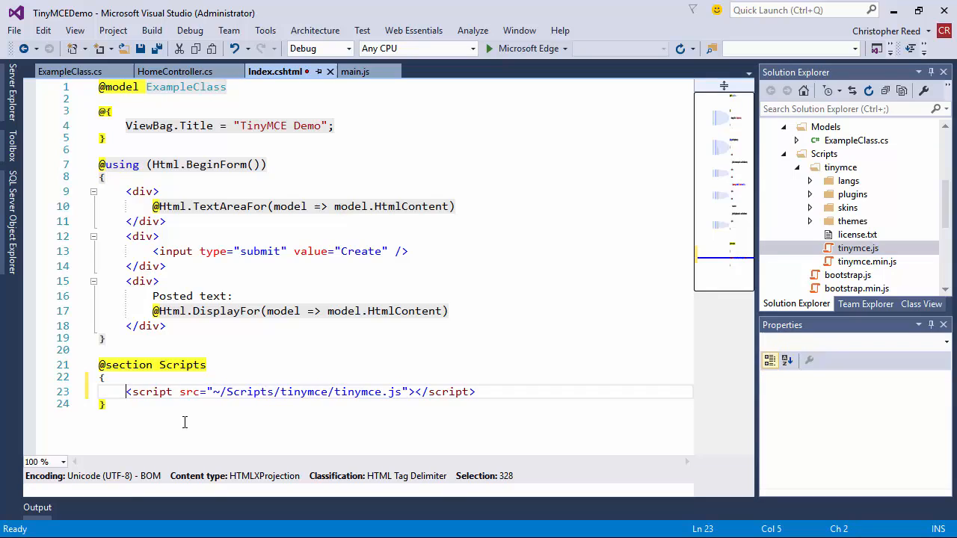
click(491, 391)
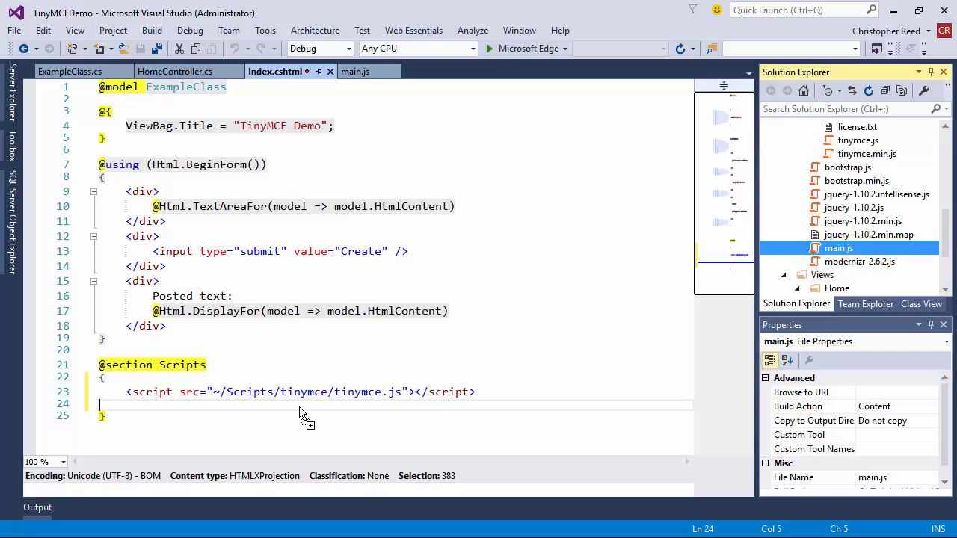
text(<script src="~/Scripts/main.js"></script>)
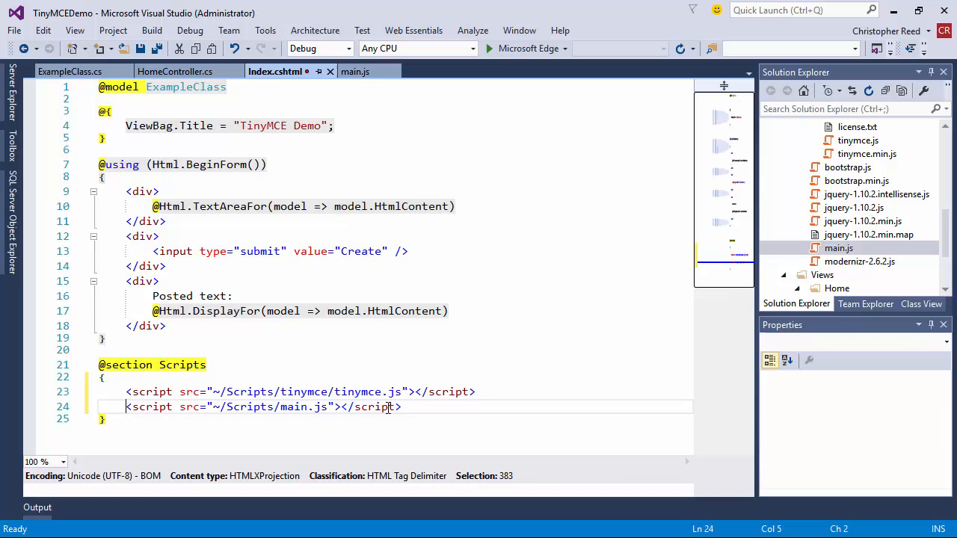
key(ctrl+s)
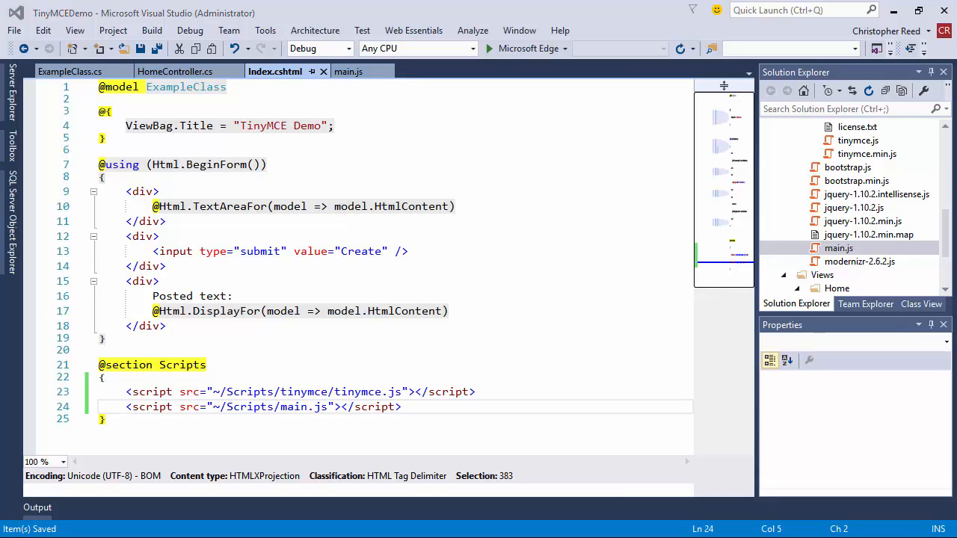
mouse_move(347, 77)
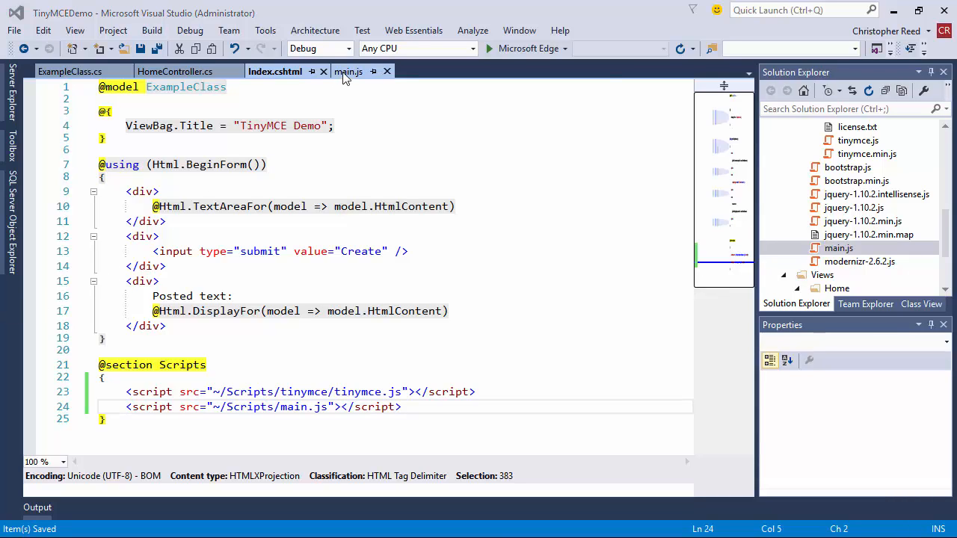
- In main.js write tinyMCE.init({ selector: "textarea" })
click(349, 72)
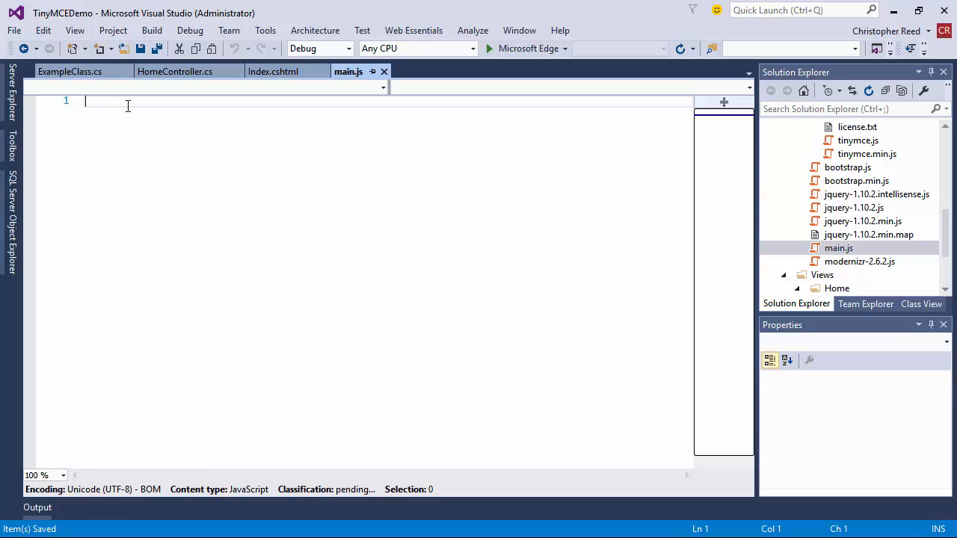
text(t)
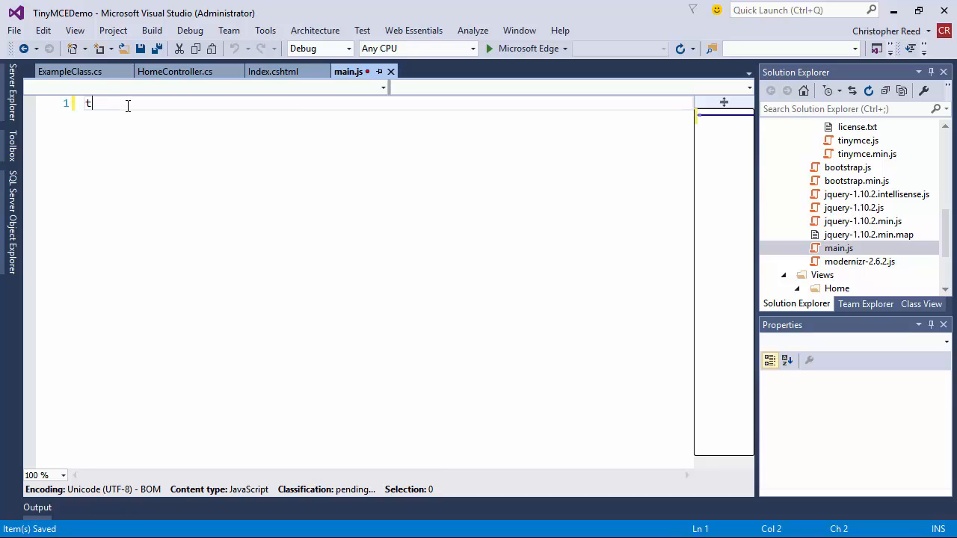
text(iny)
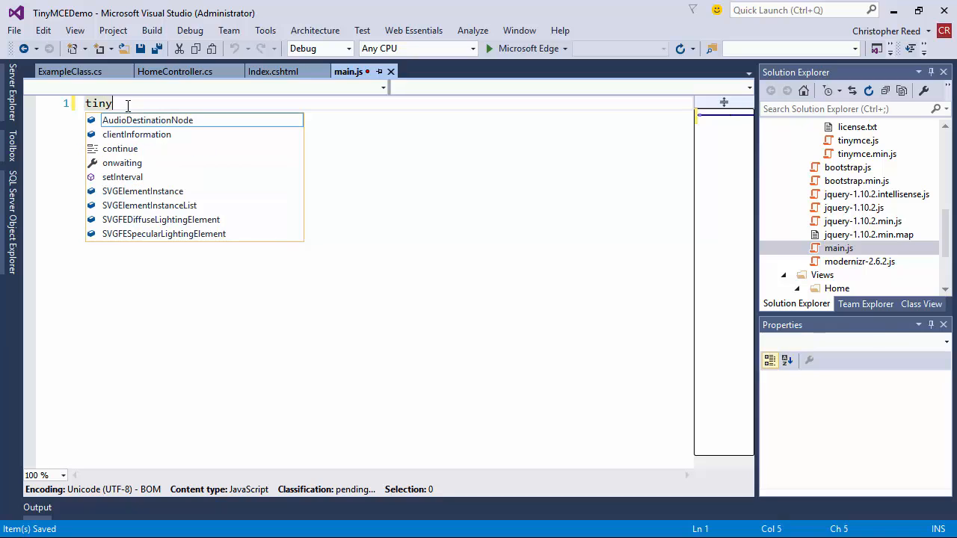
text(MCE)
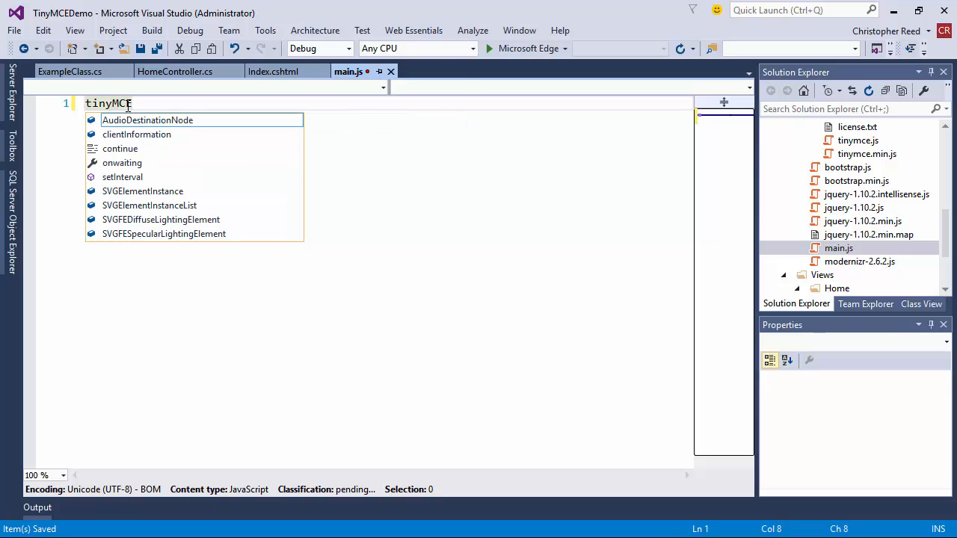
text(.init)
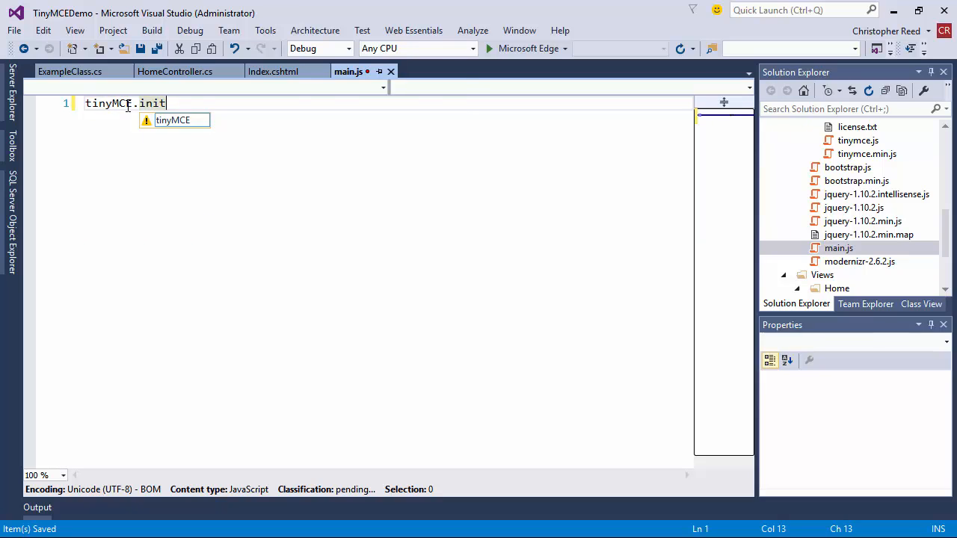
text(())
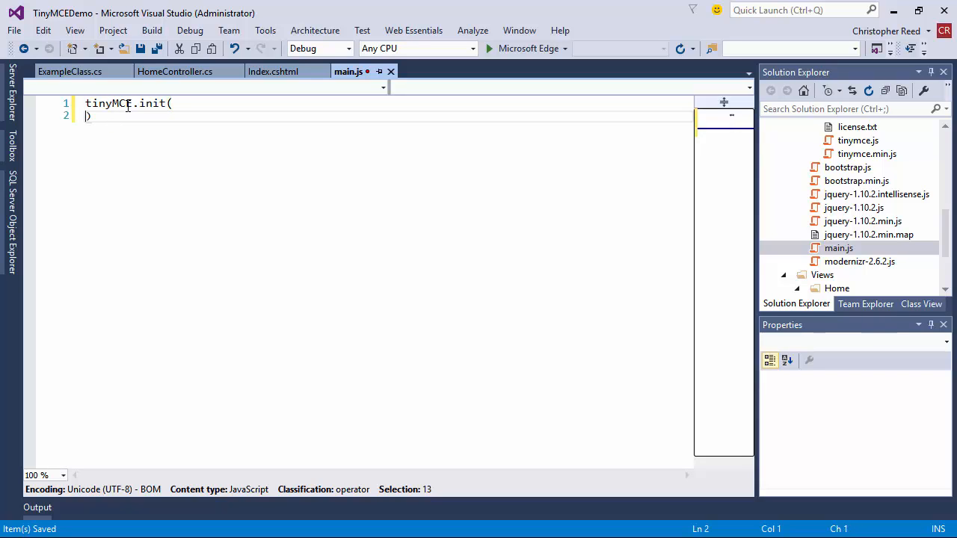
text({})
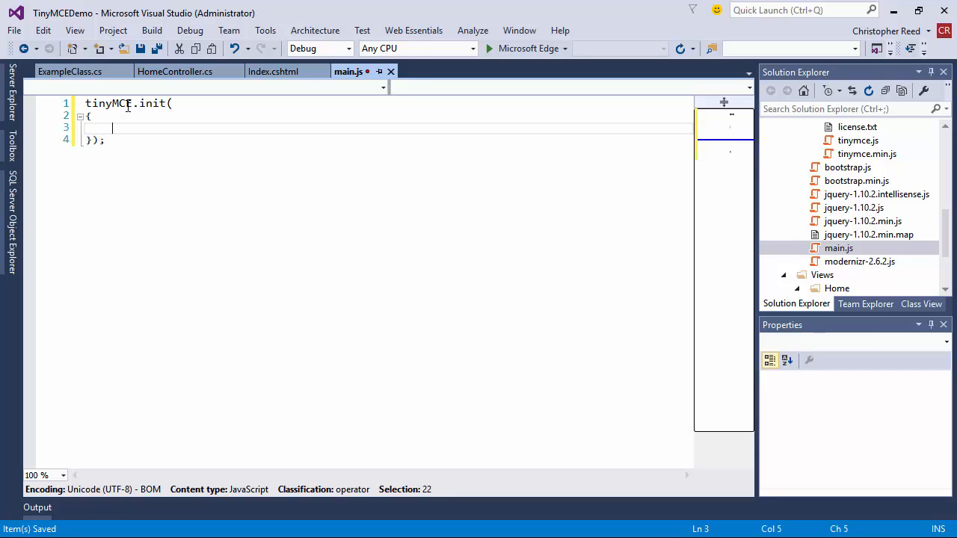
text(selector: "texta)
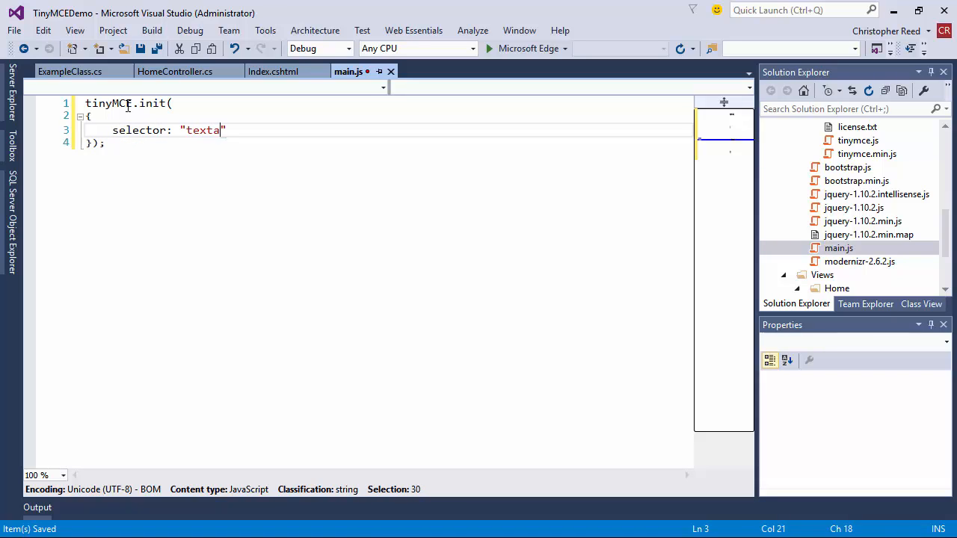
text(rea)
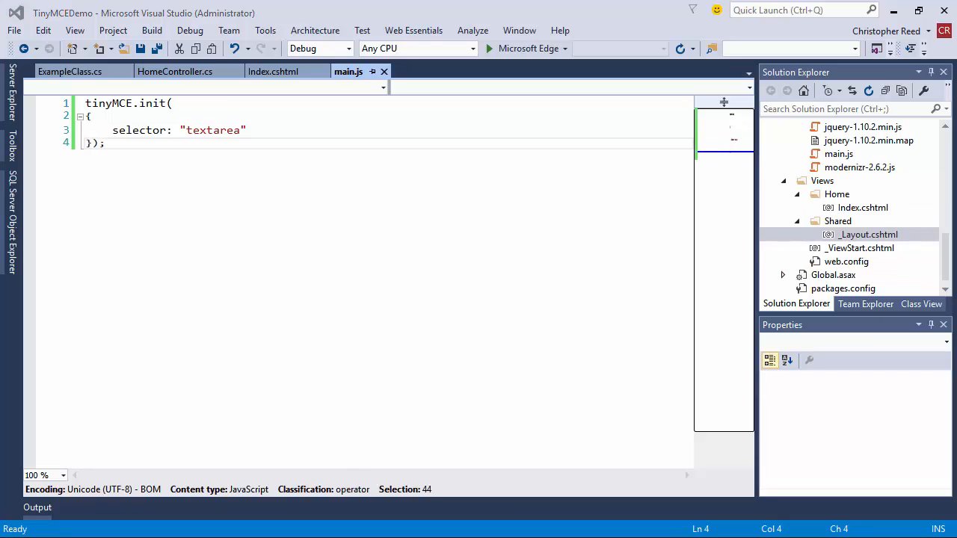
mouse_move(535, 353)
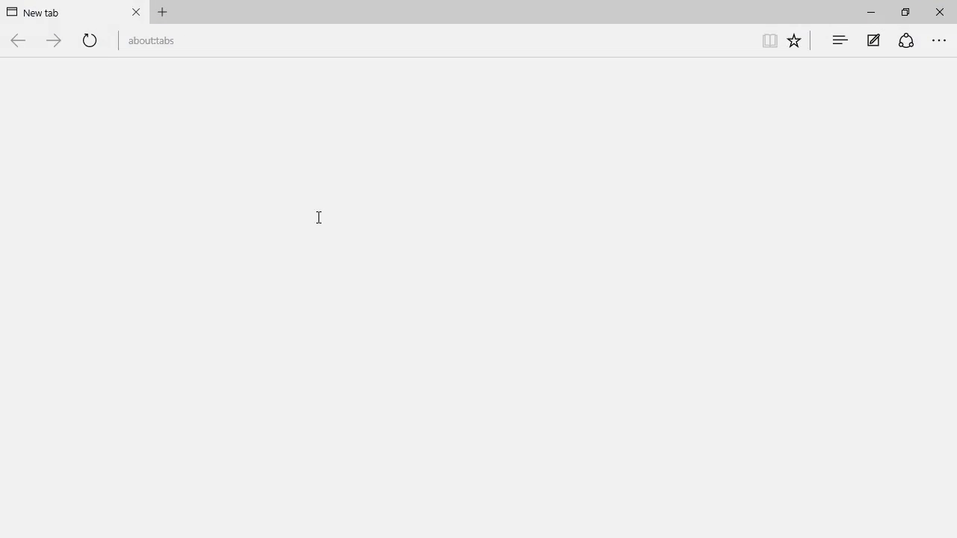
- Browse to localhost:33661 in a new tab to load the demo page
click(161, 12)
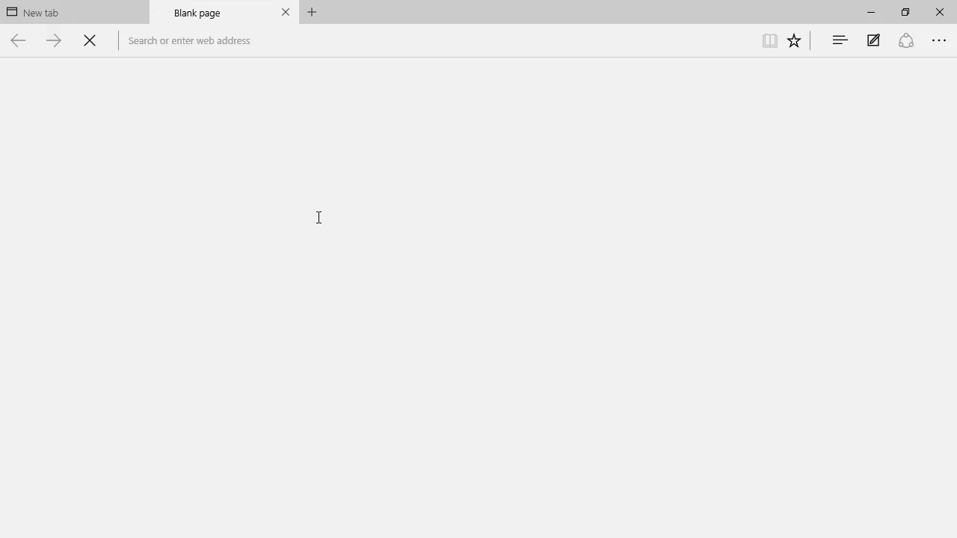
text(localhost:33661)
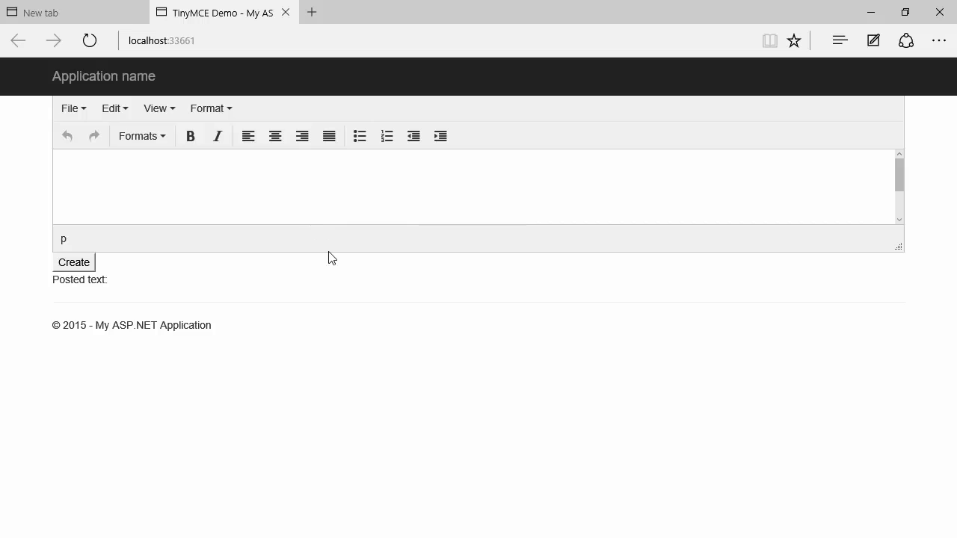
mouse_move(395, 332)
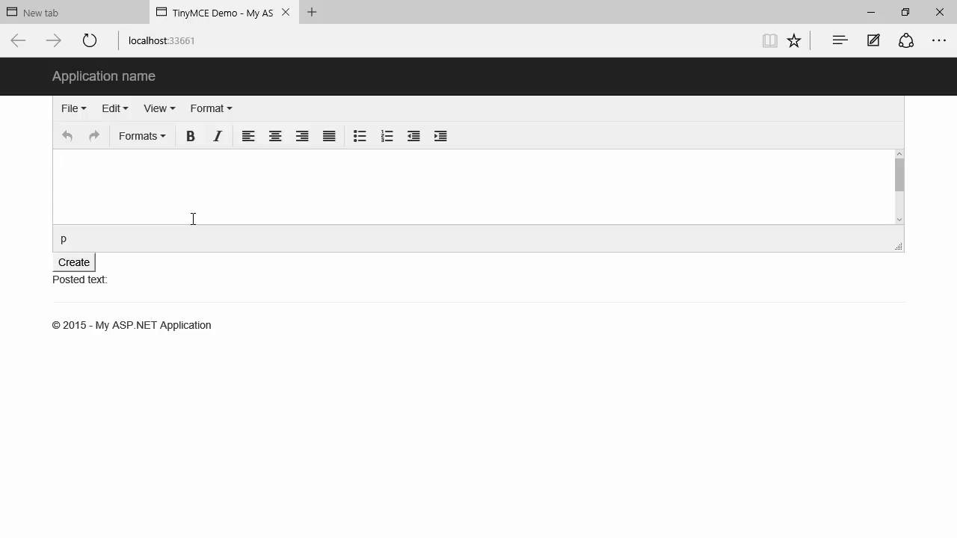
- Enter 'The quick brown fox jumps over the lazy dog' into the TinyMCE editor
text(The)
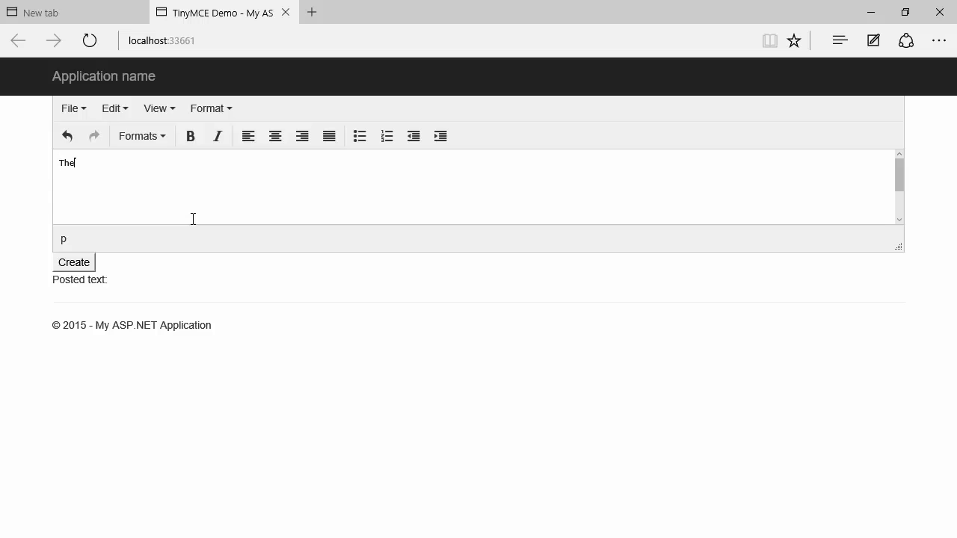
text(quick)
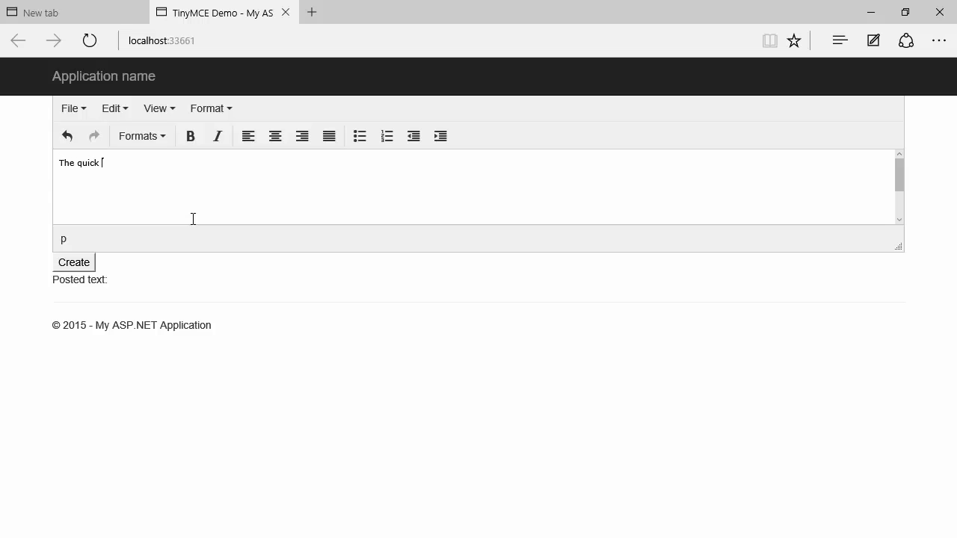
text(brown fox)
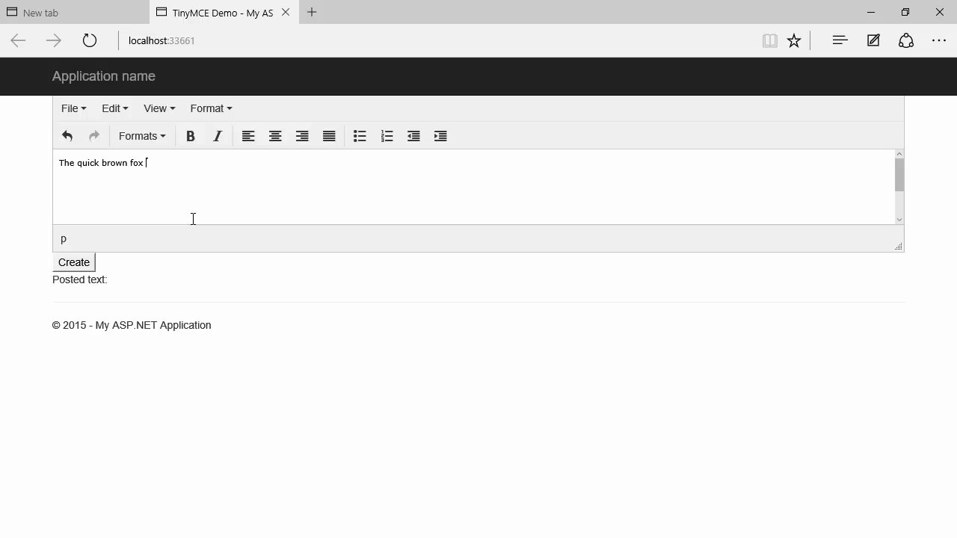
text(jumps)
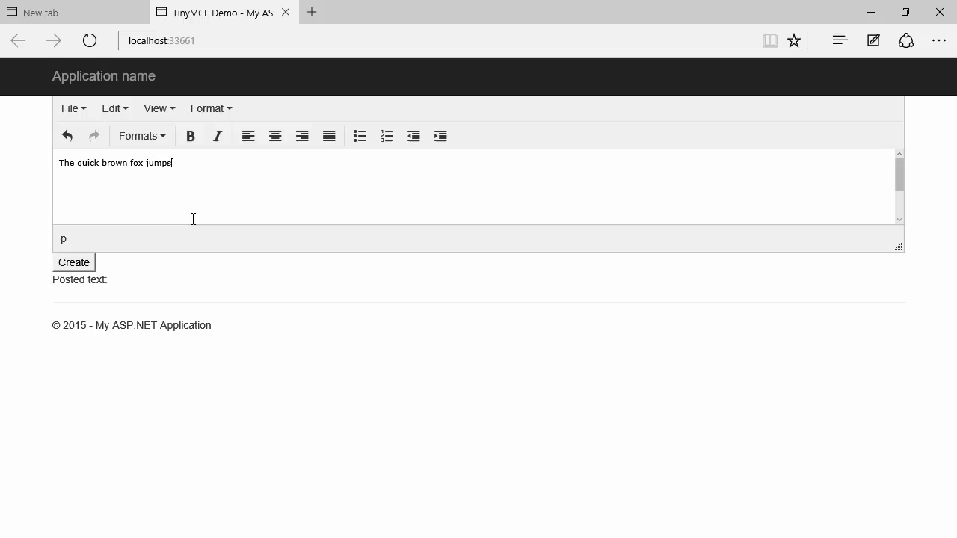
text(over the)
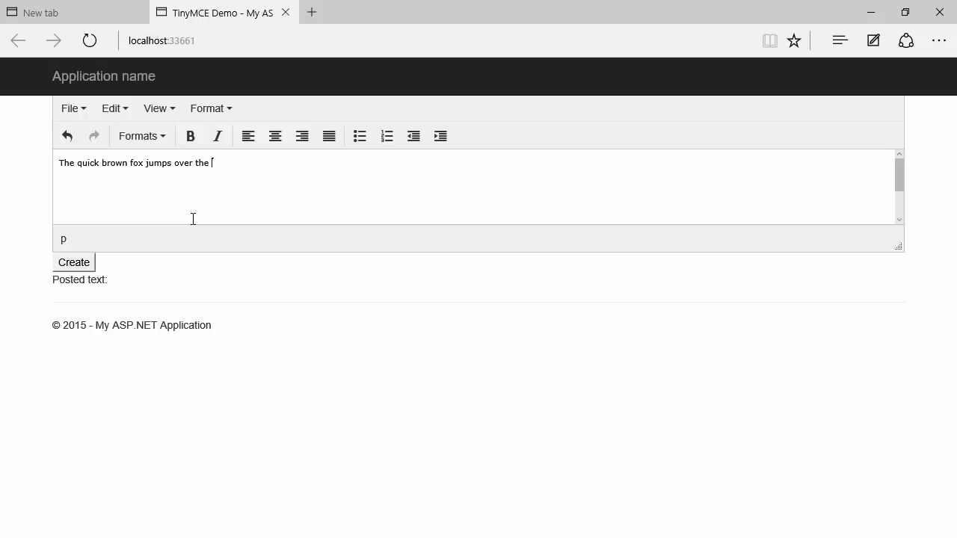
text(lax)
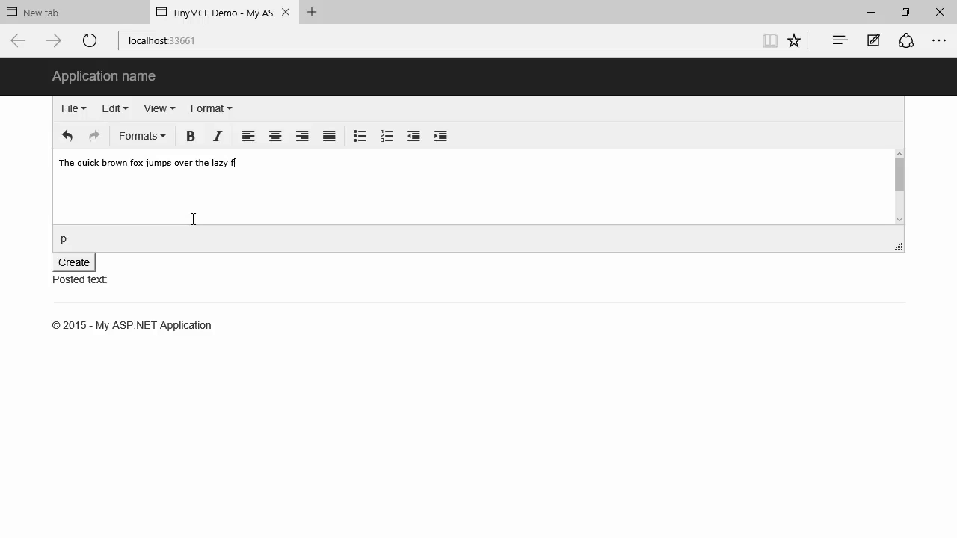
text(dog)
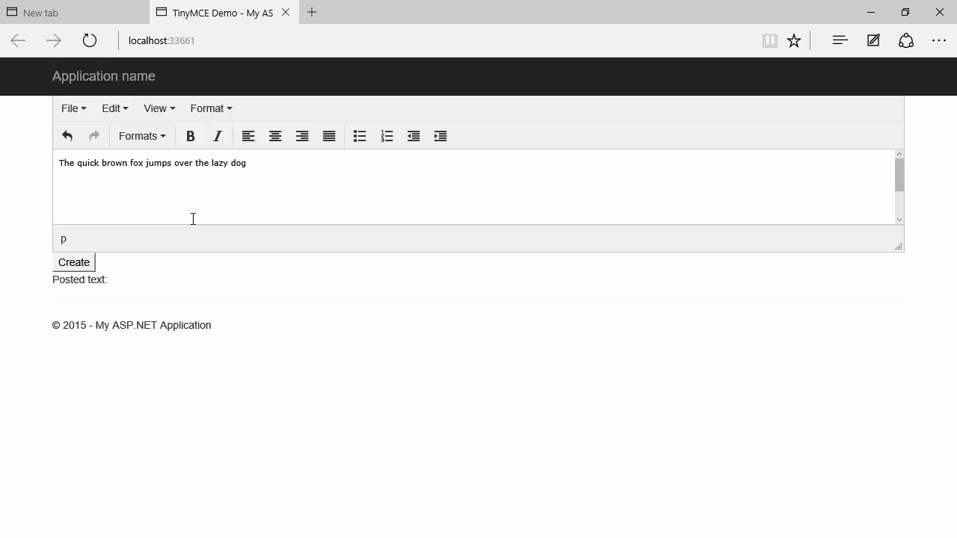
- Italicise 'quick brown fox', bold 'over the lazy dog.', and post the text with Create
text(.)
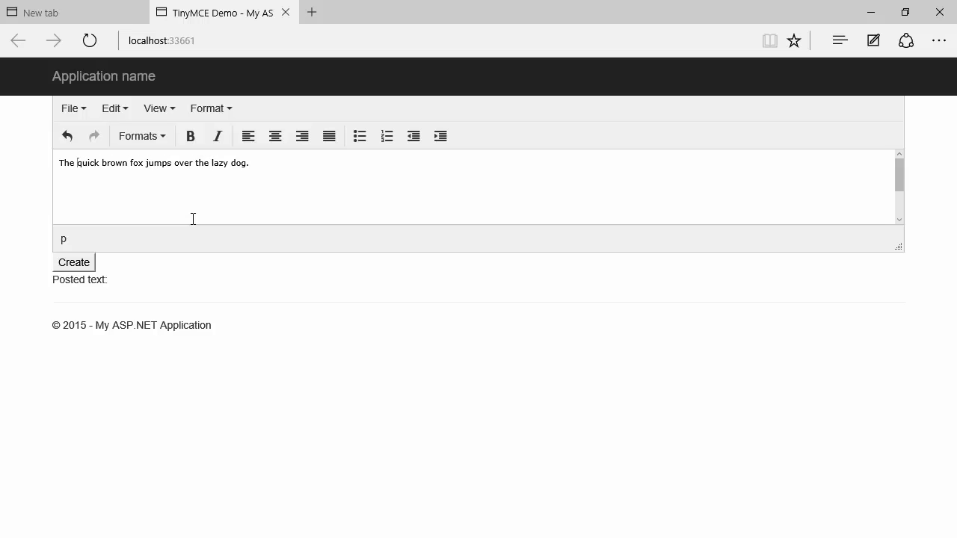
drag(78, 163, 140, 163)
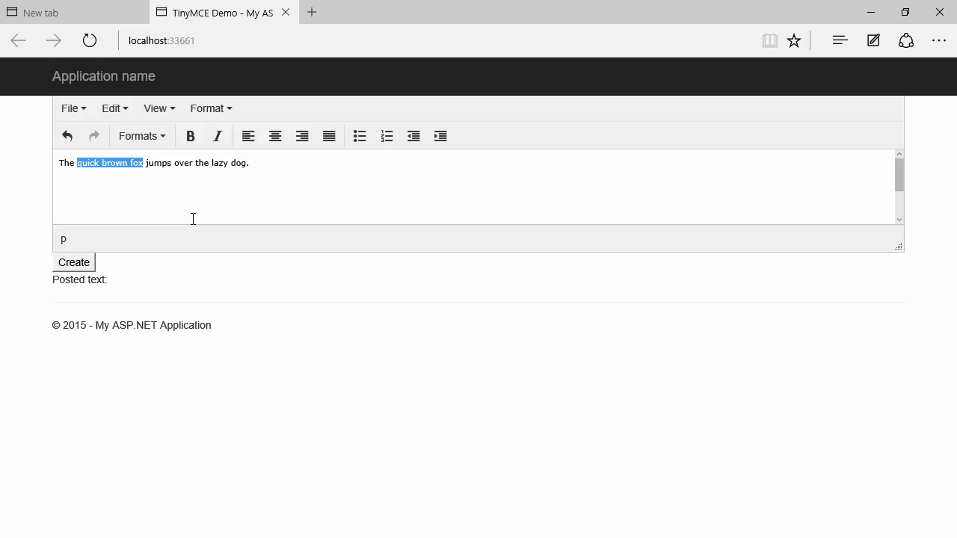
mouse_move(216, 136)
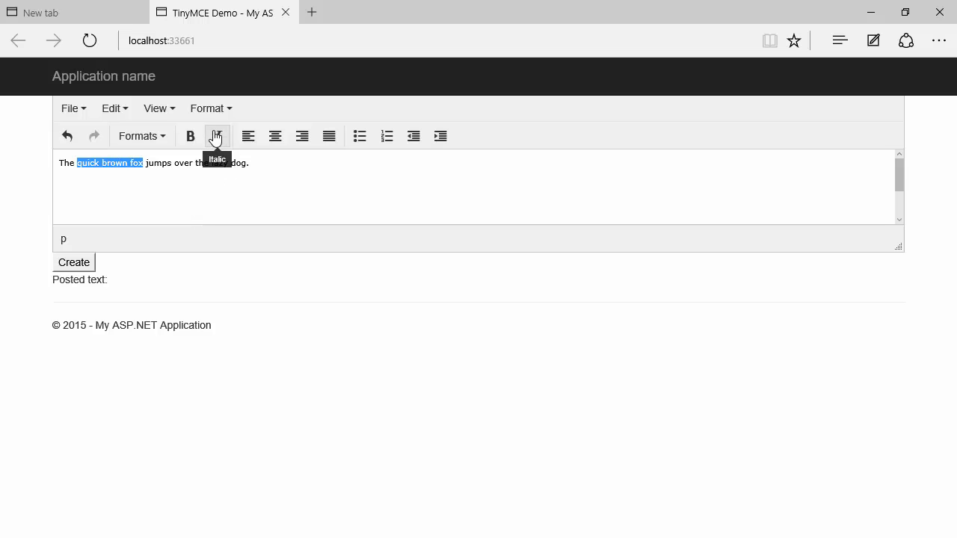
click(217, 136)
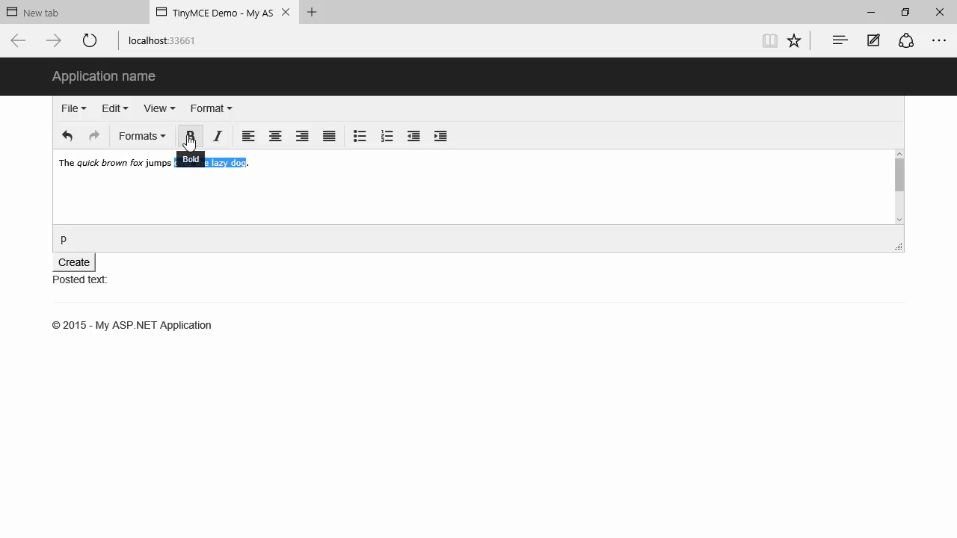
click(190, 136)
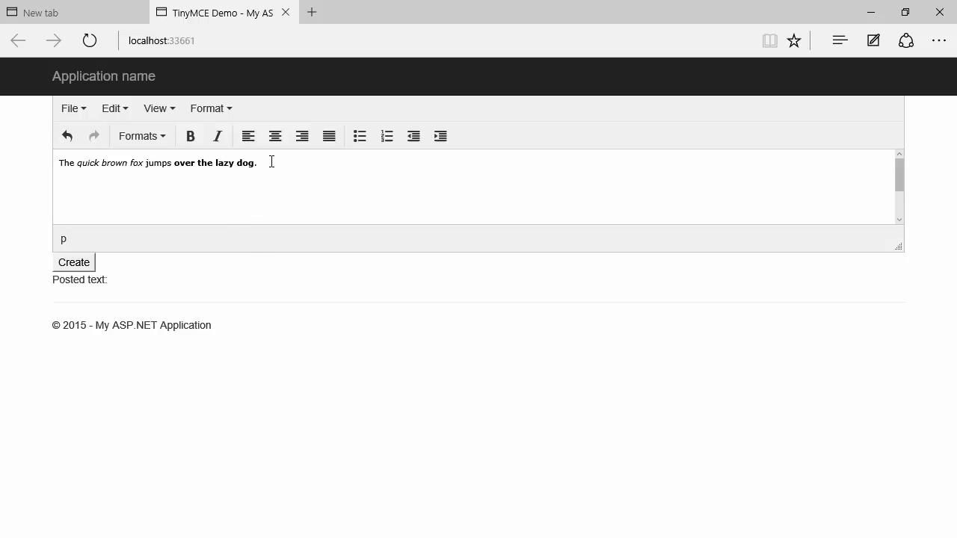
mouse_move(215, 210)
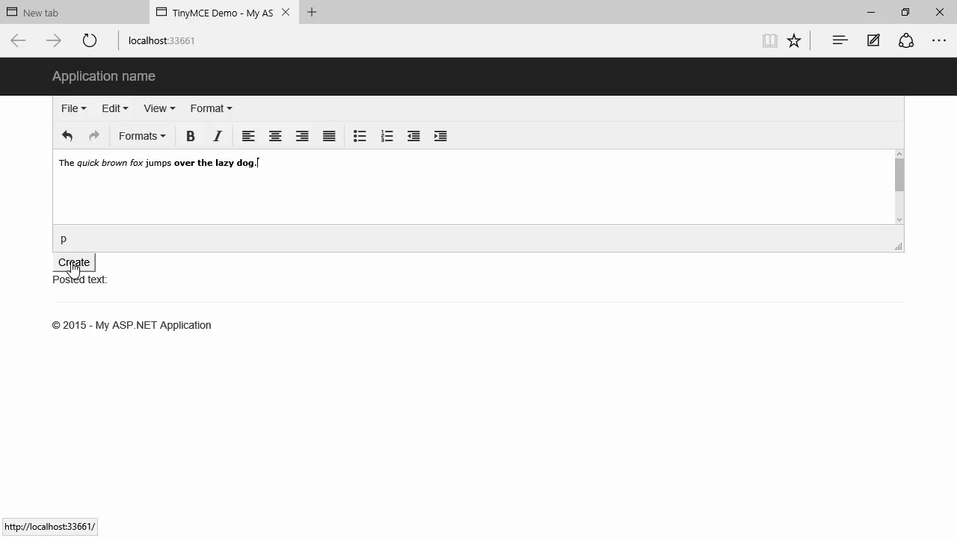
mouse_move(92, 287)
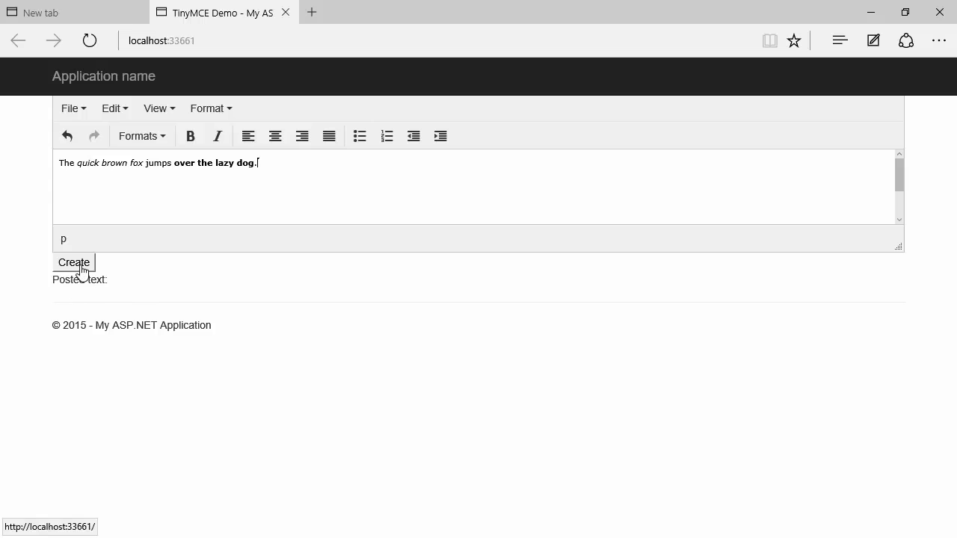
click(73, 262)
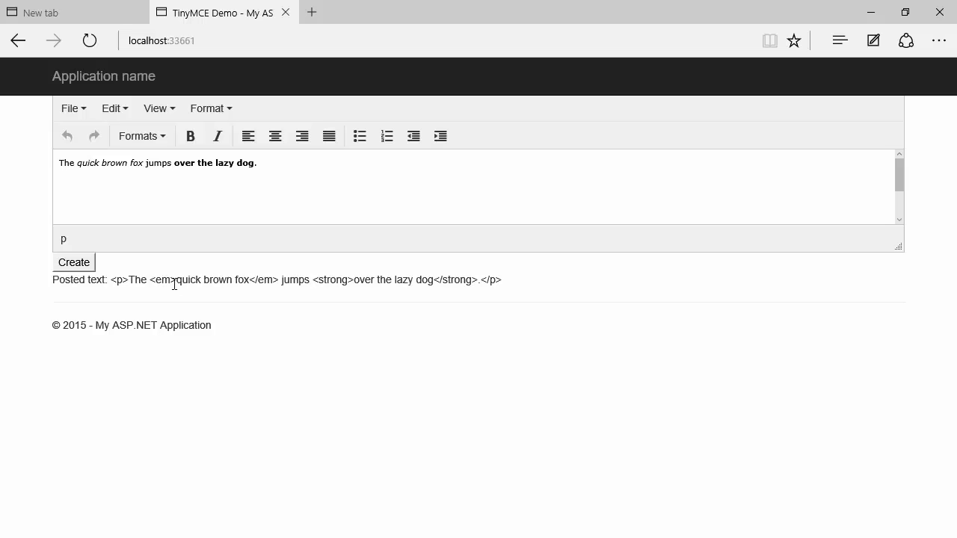
mouse_move(199, 281)
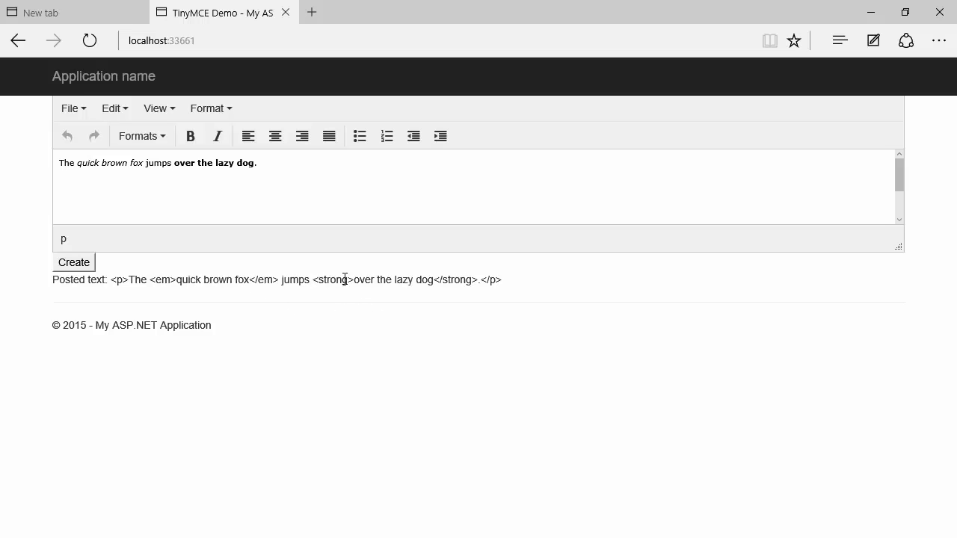
mouse_move(392, 286)
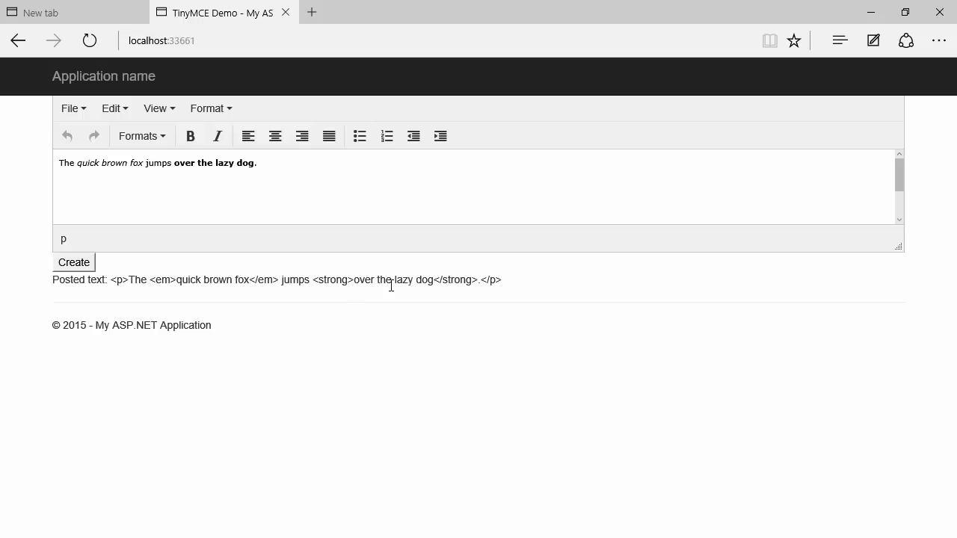
mouse_move(430, 279)
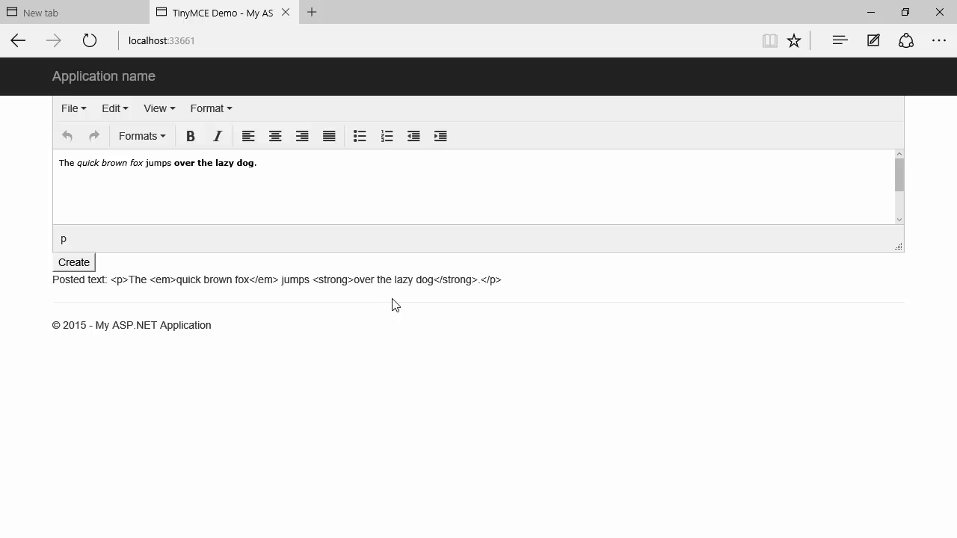
mouse_move(262, 461)
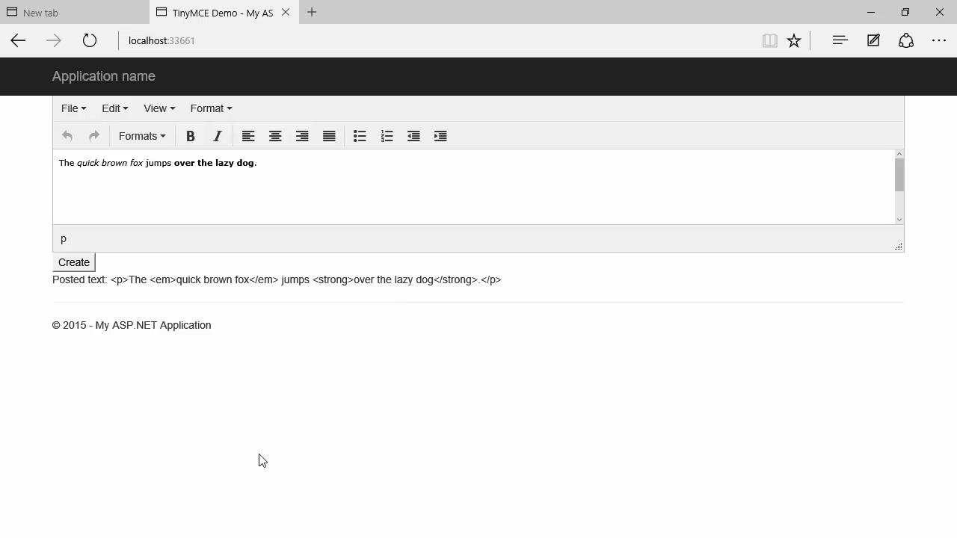